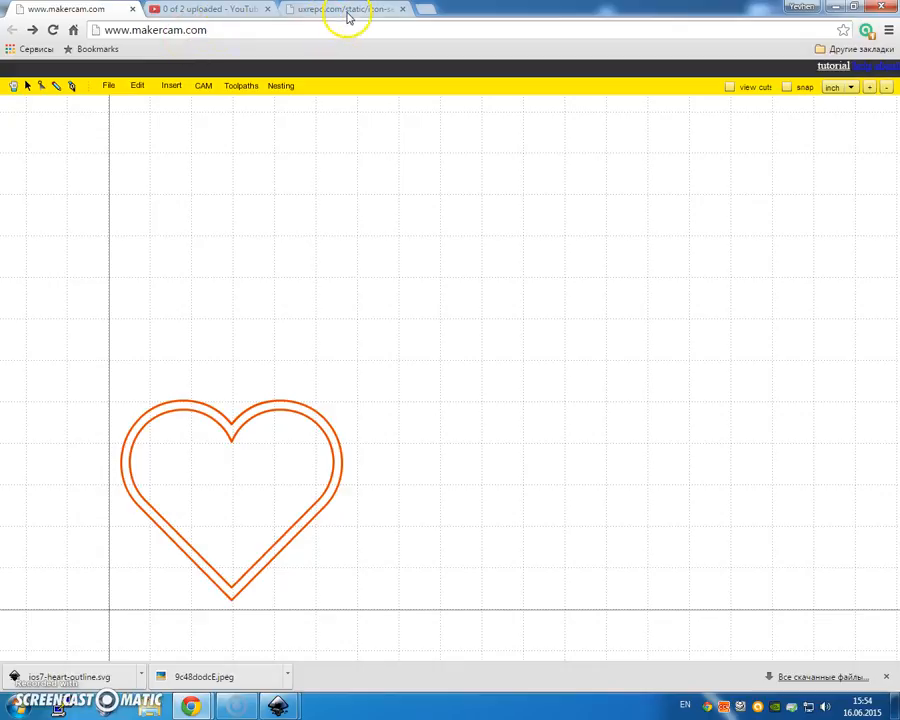
mouse_move(252, 488)
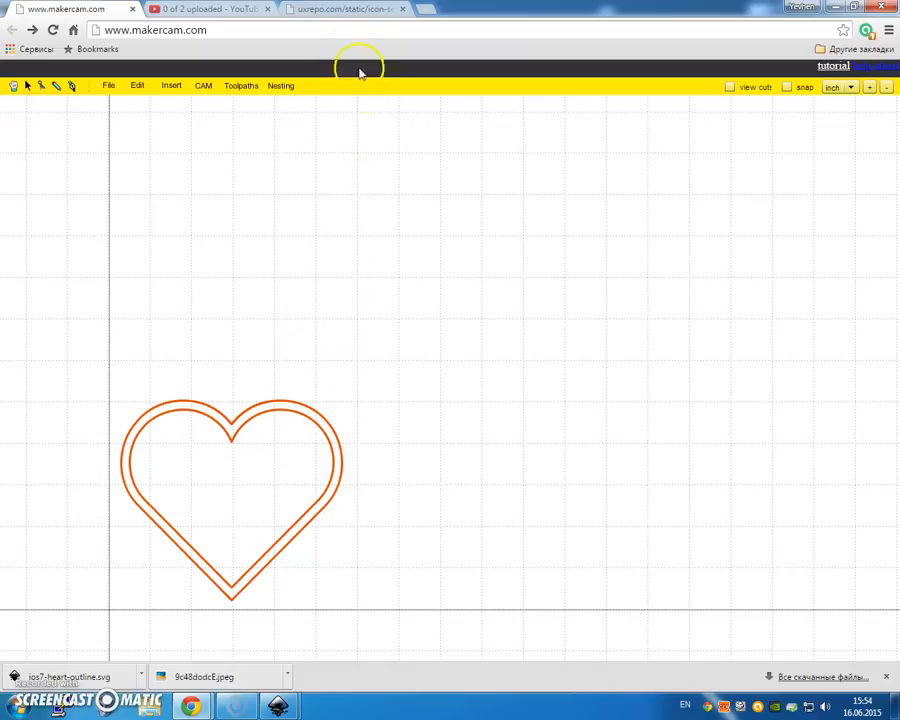
Check the original heart SVG page and video upload page, then return to the drawing.
left_click(340, 9)
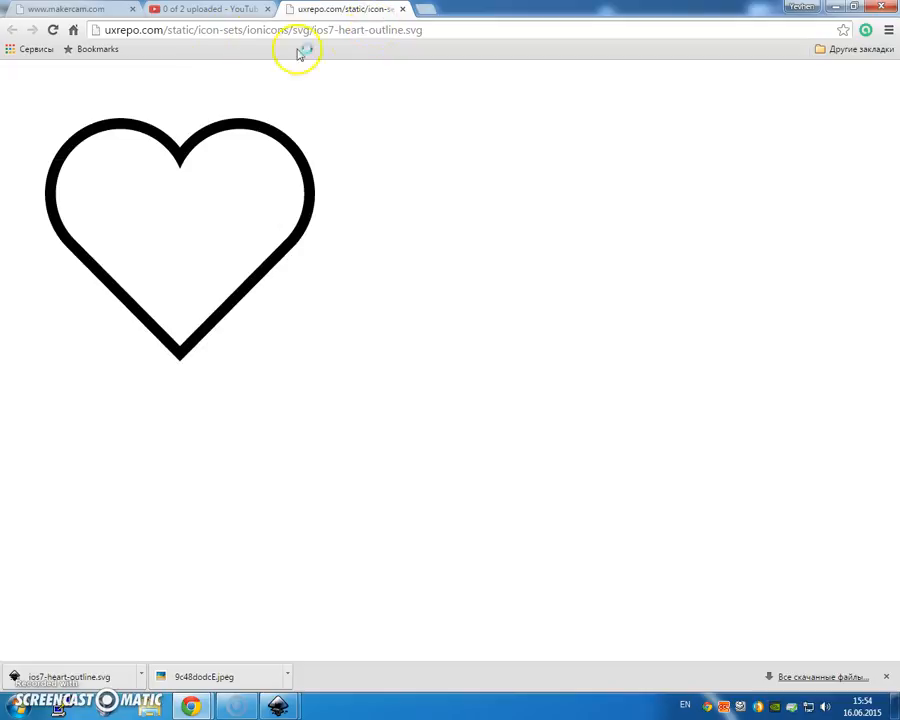
left_click(200, 9)
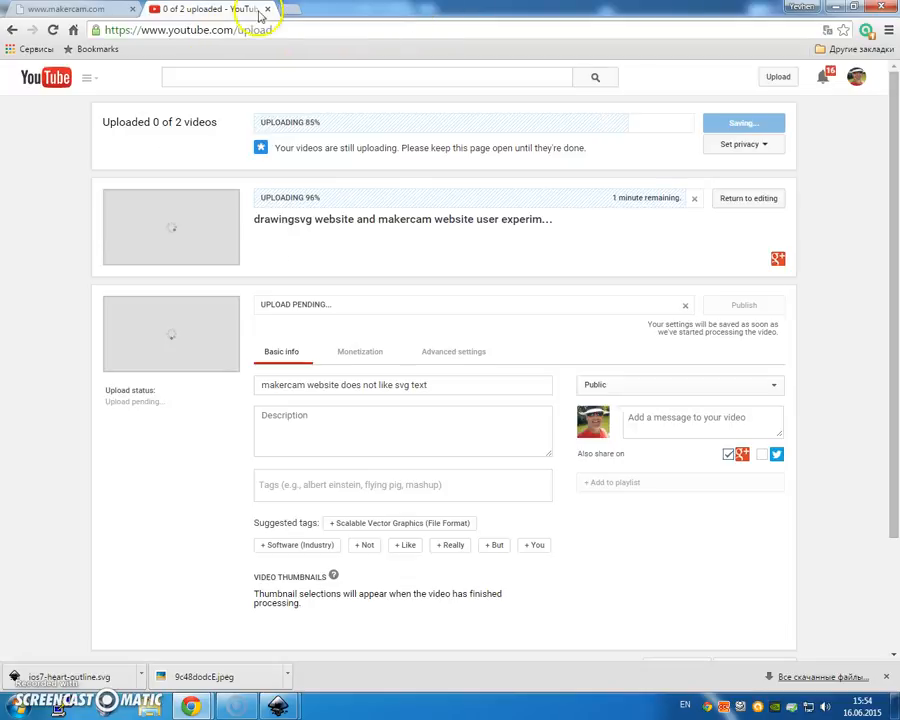
left_click(70, 9)
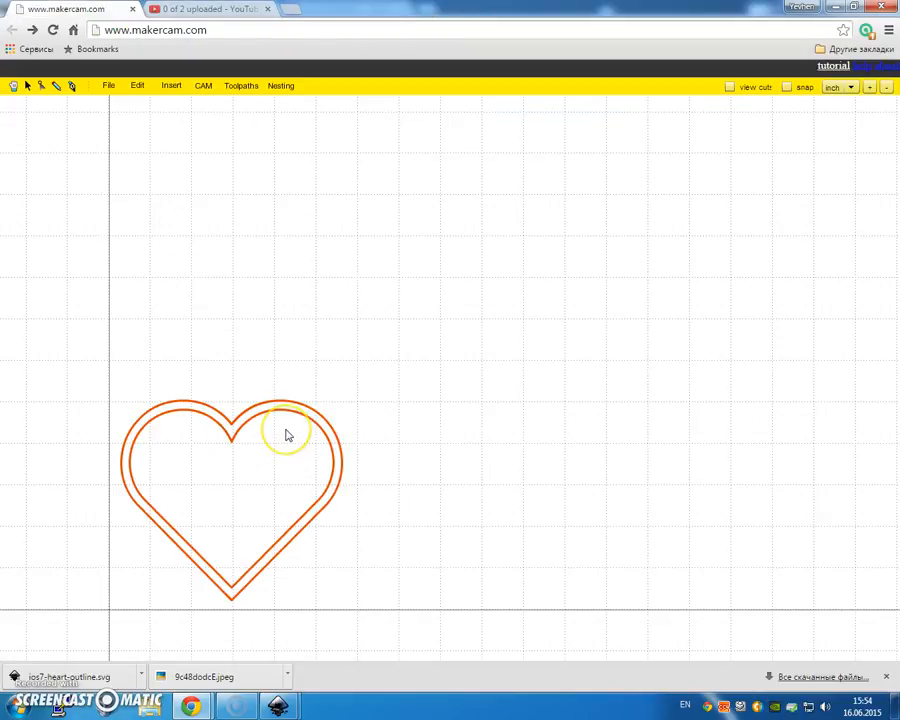
Browse for an SVG file, cancel, and deselect the inner path to keep the outer outline.
left_click(108, 85)
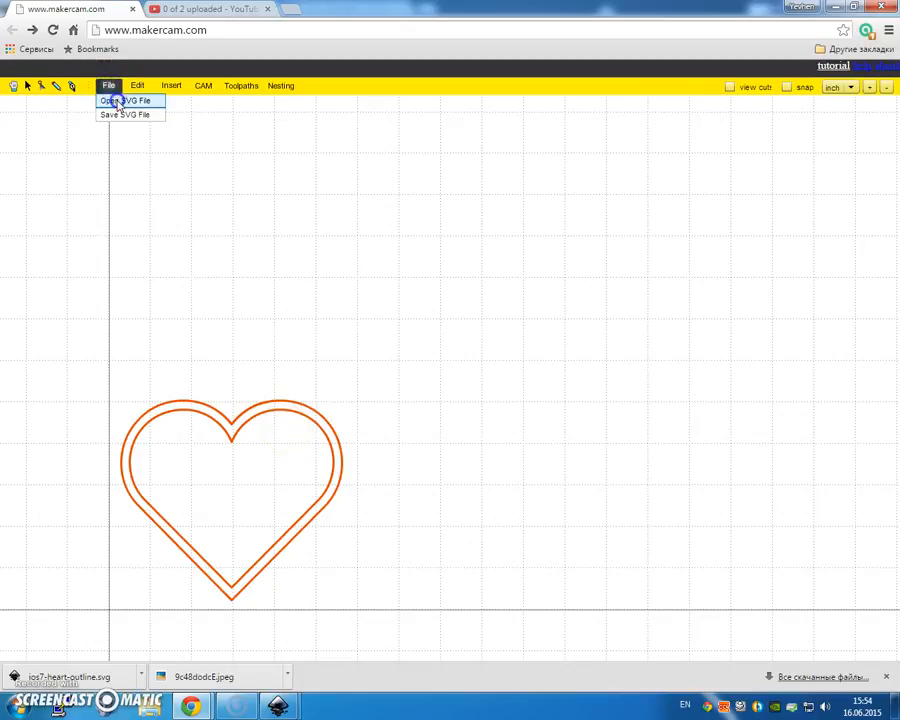
left_click(127, 100)
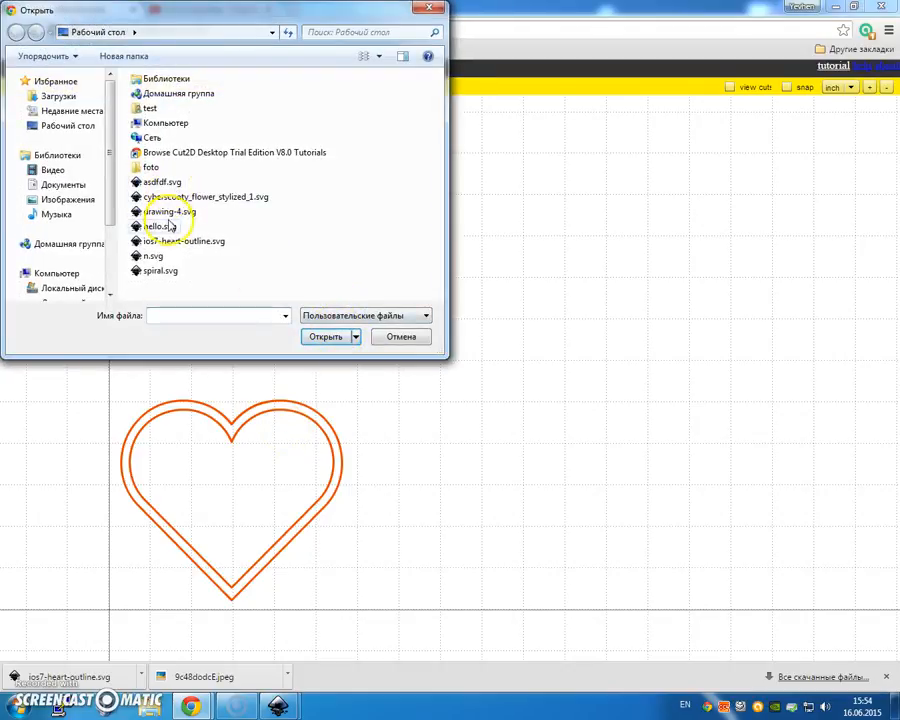
left_click(400, 336)
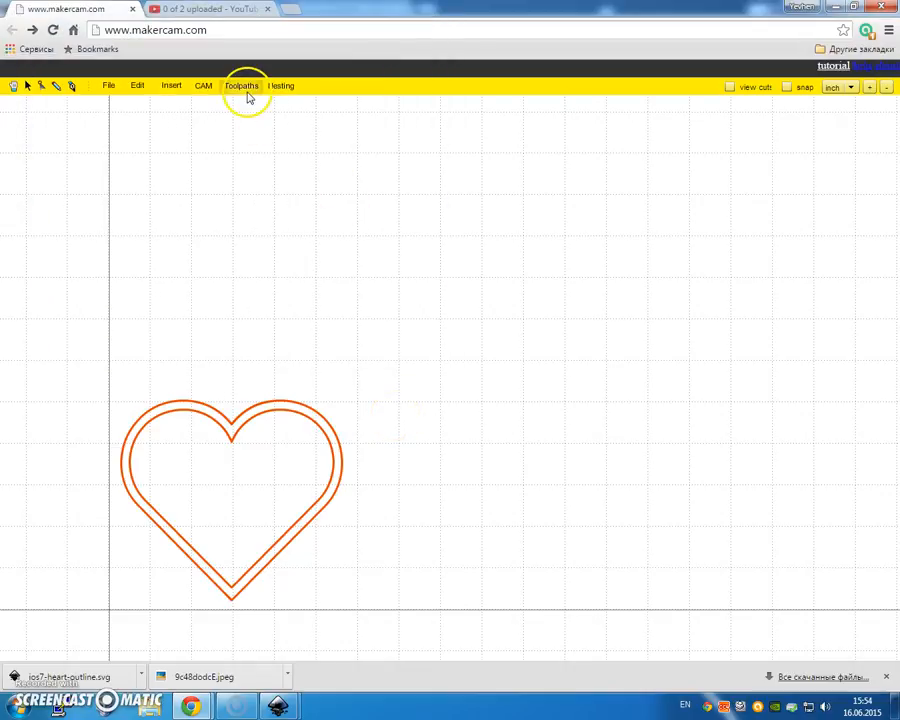
left_click(241, 85)
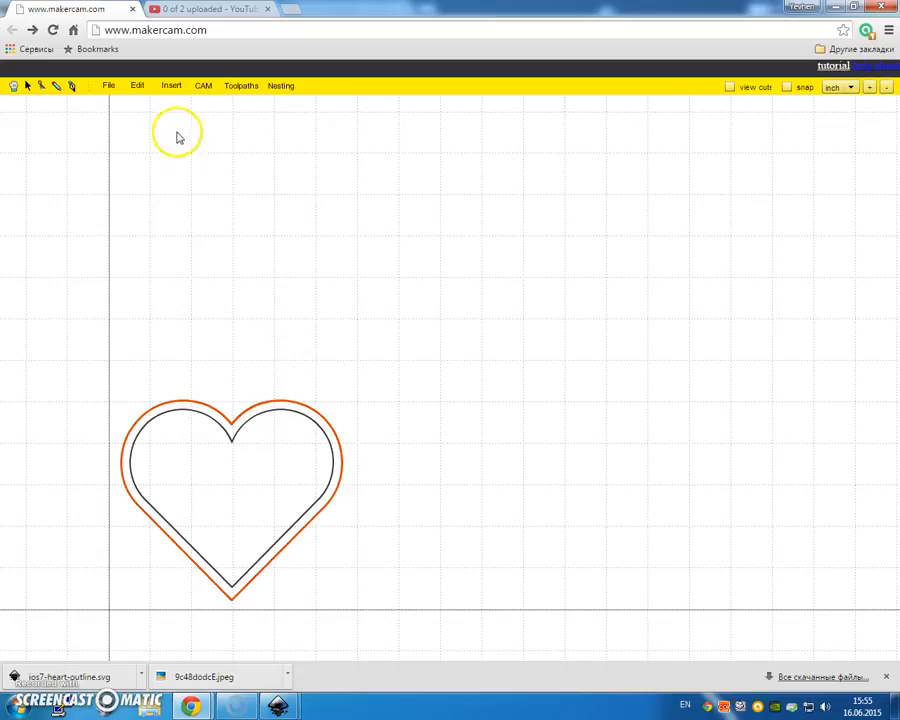
left_click(203, 85)
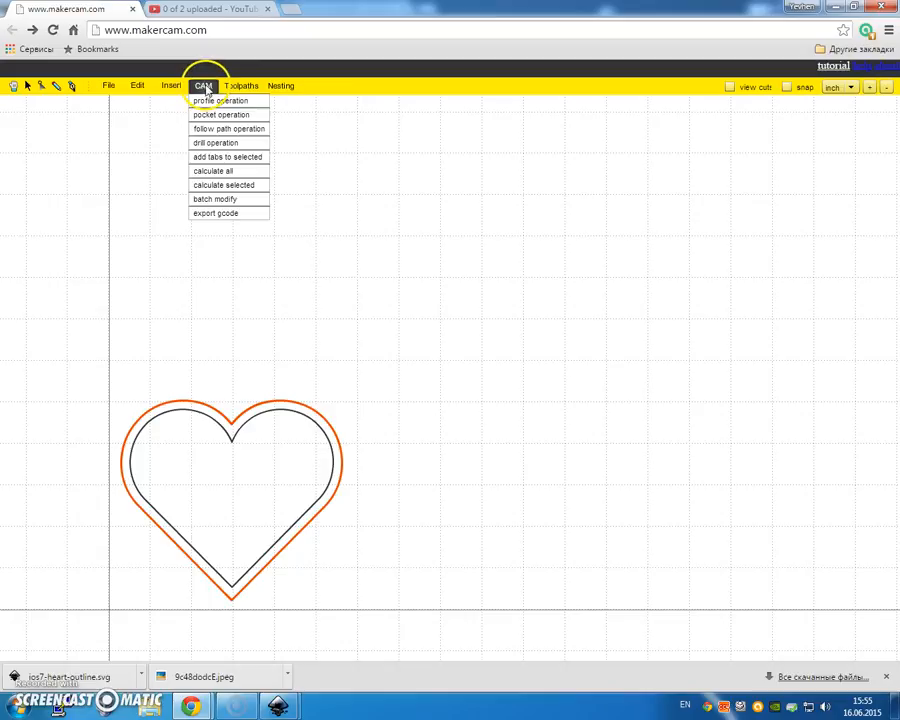
Create a profile operation named 'outside' on the outer heart outline.
left_click(219, 100)
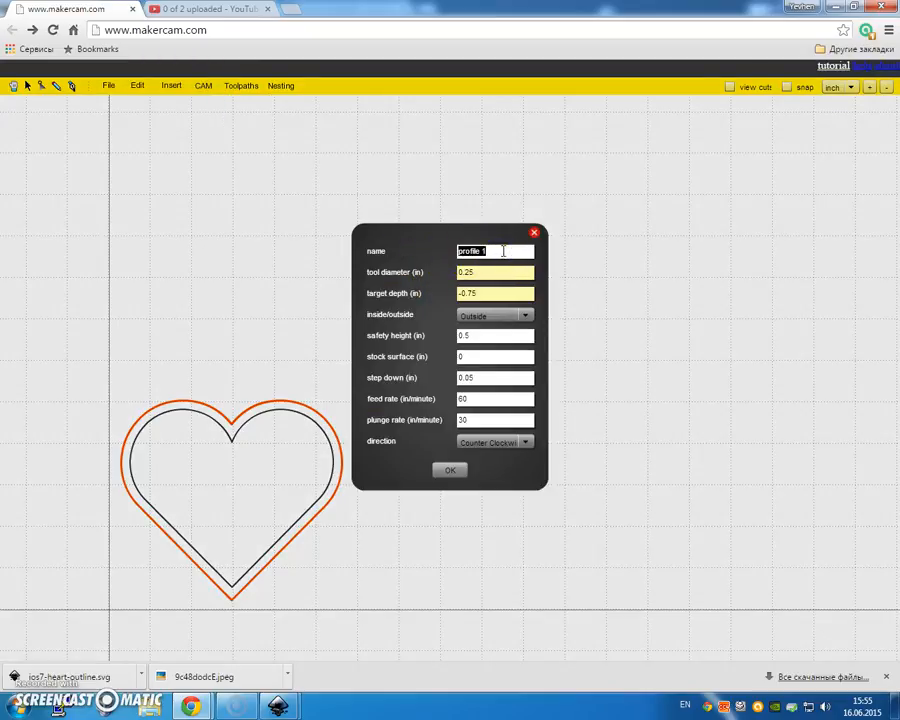
type("outside")
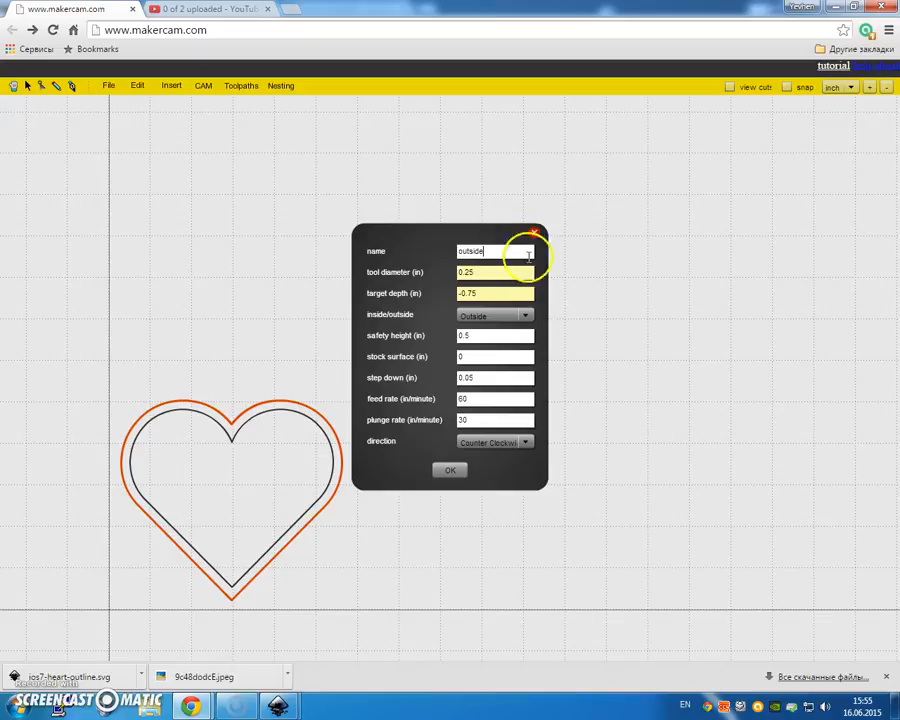
left_click(449, 470)
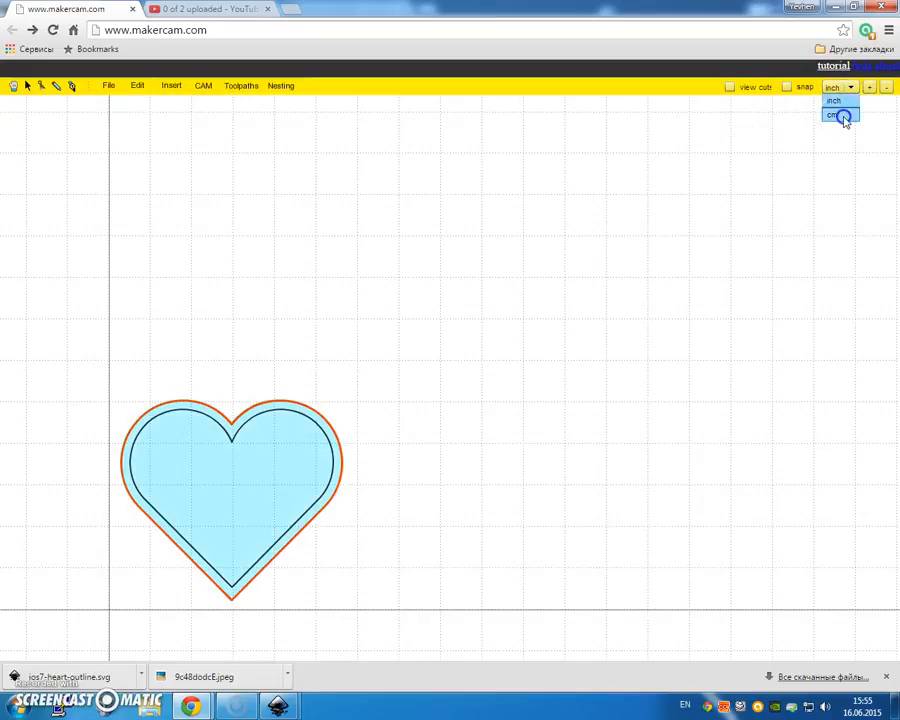
Switch units to cm and add a second profile: 1 mm tool, −4 mm depth, 5 mm safety height.
left_click(833, 115)
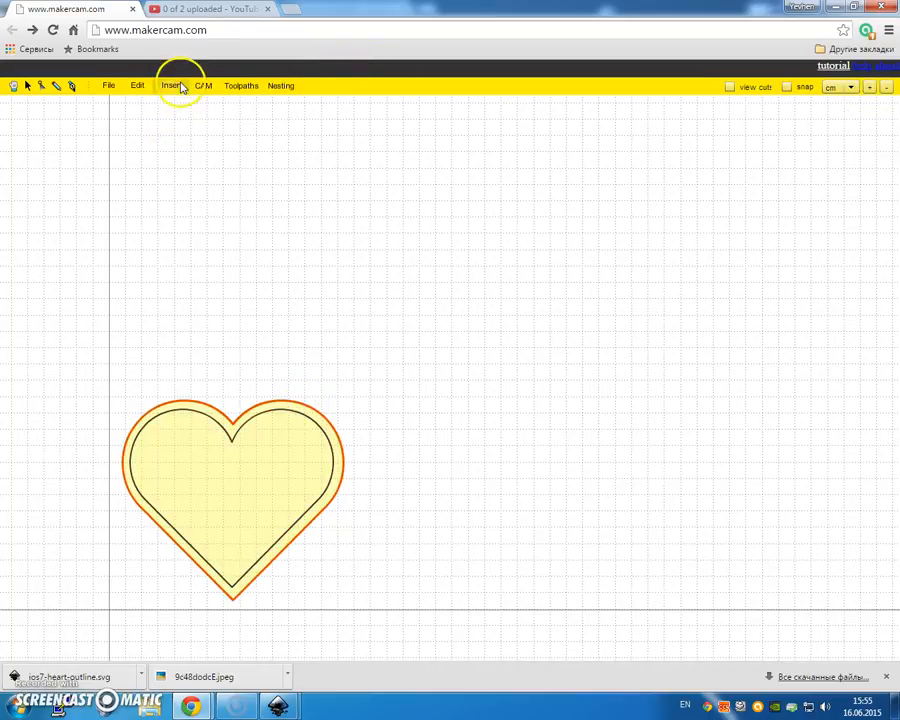
left_click(203, 85)
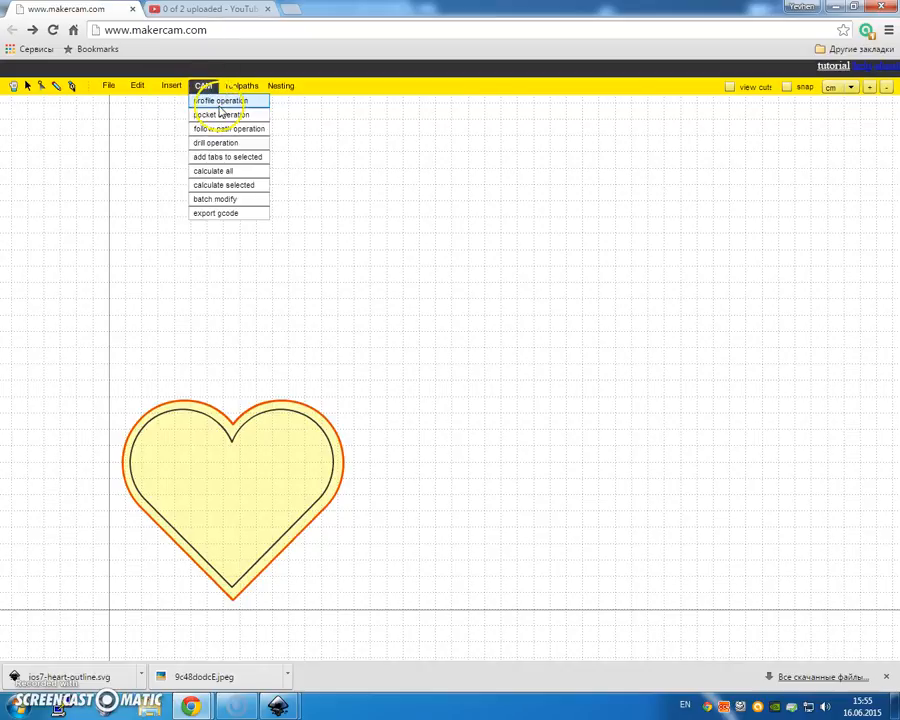
left_click(219, 100)
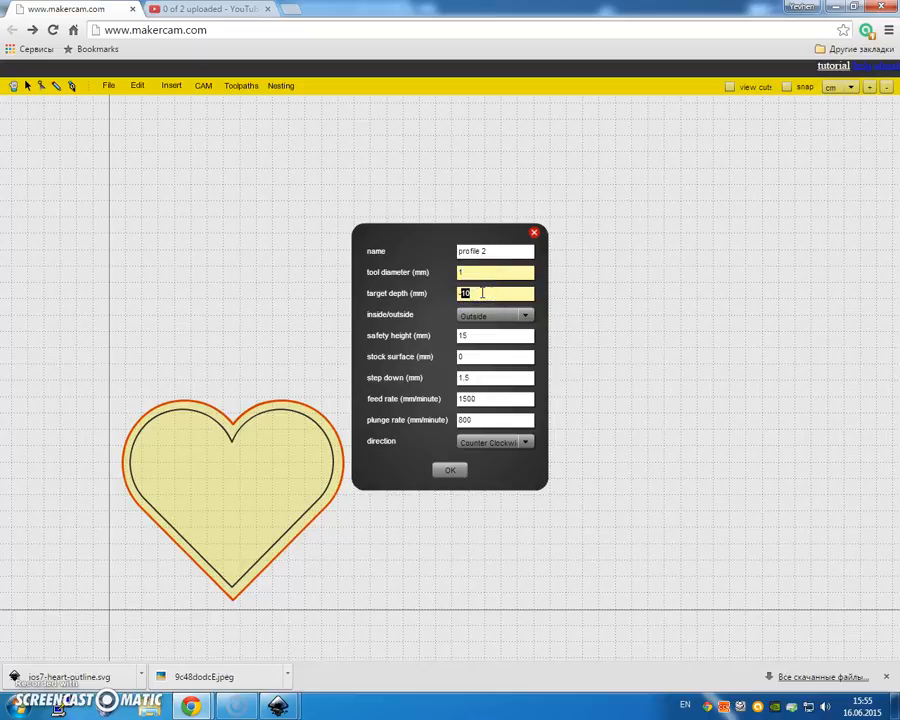
type("4")
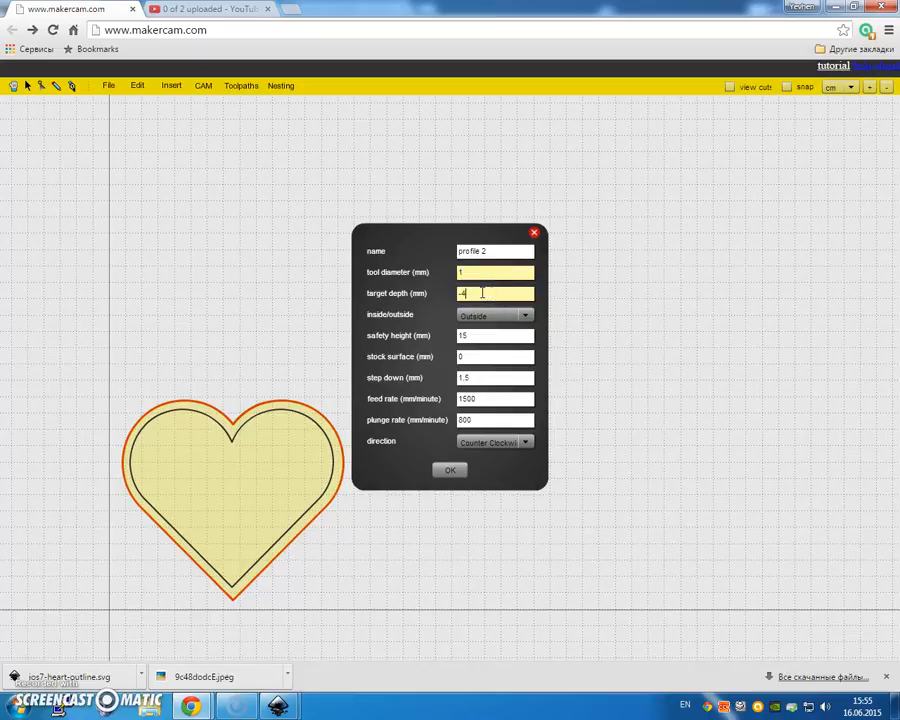
left_click(494, 315)
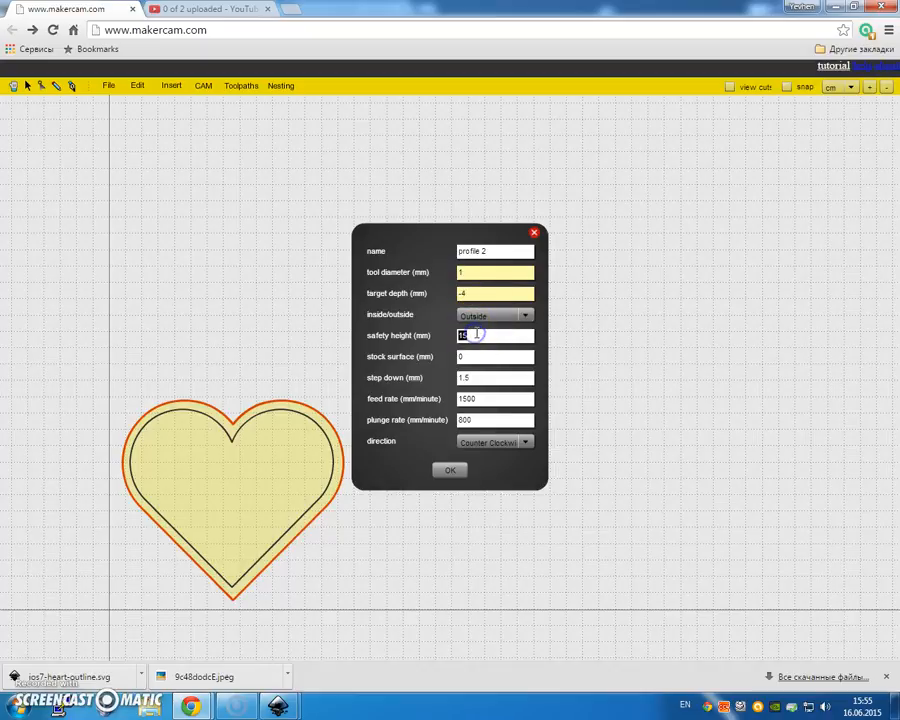
left_click(494, 356)
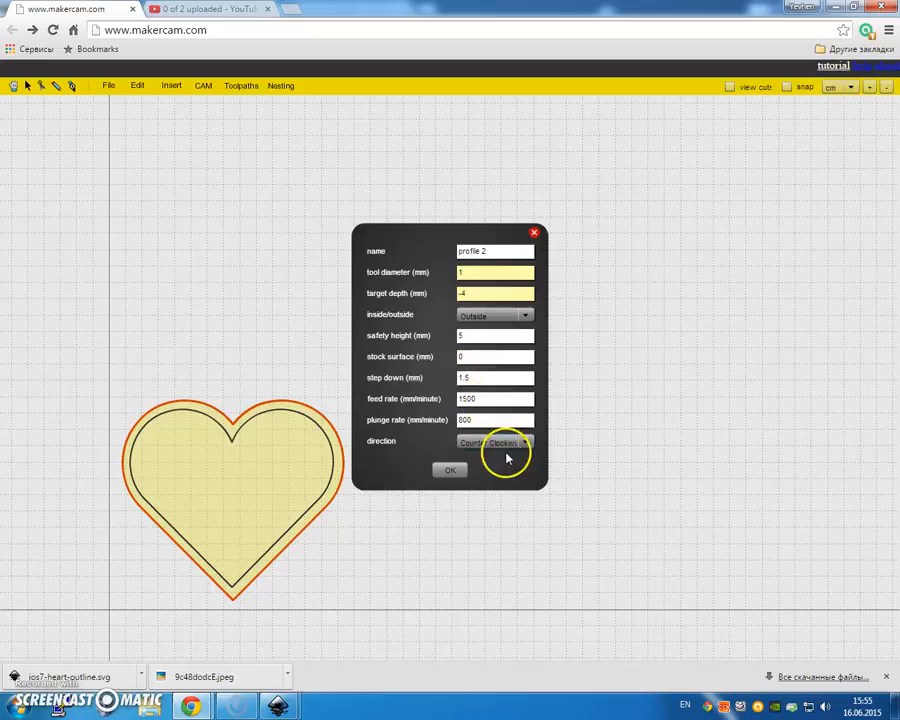
left_click(495, 441)
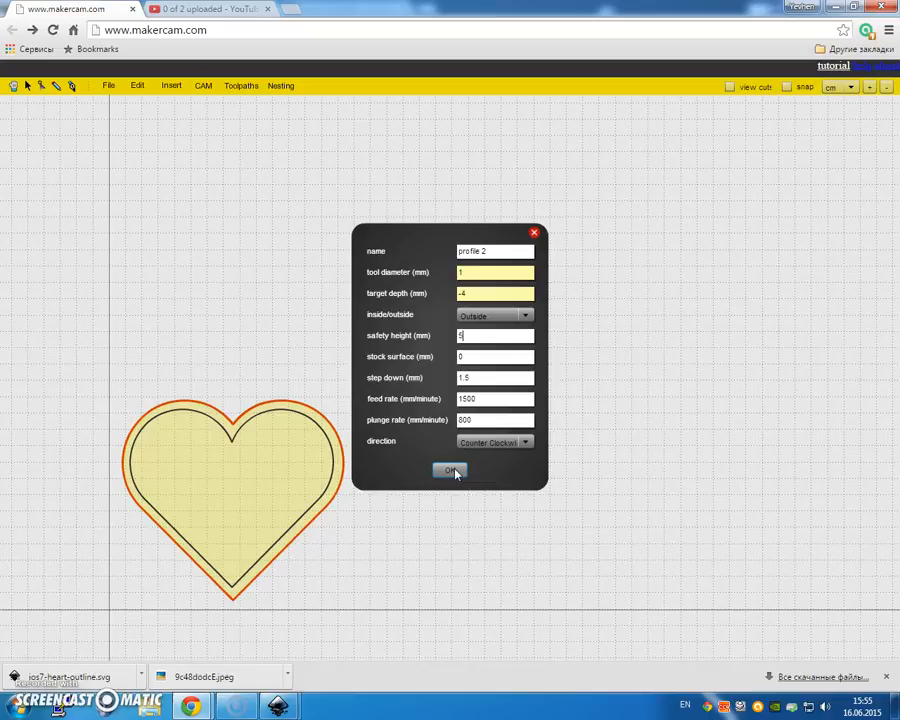
left_click(449, 471)
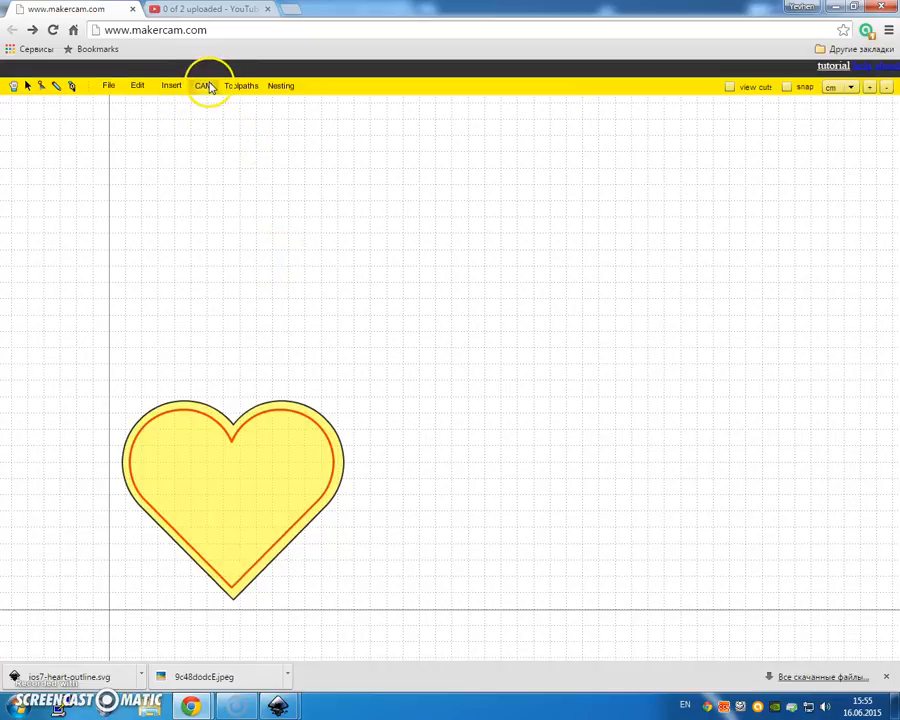
Add a third outside profile operation with a 1 mm tool and −3 mm depth.
left_click(171, 85)
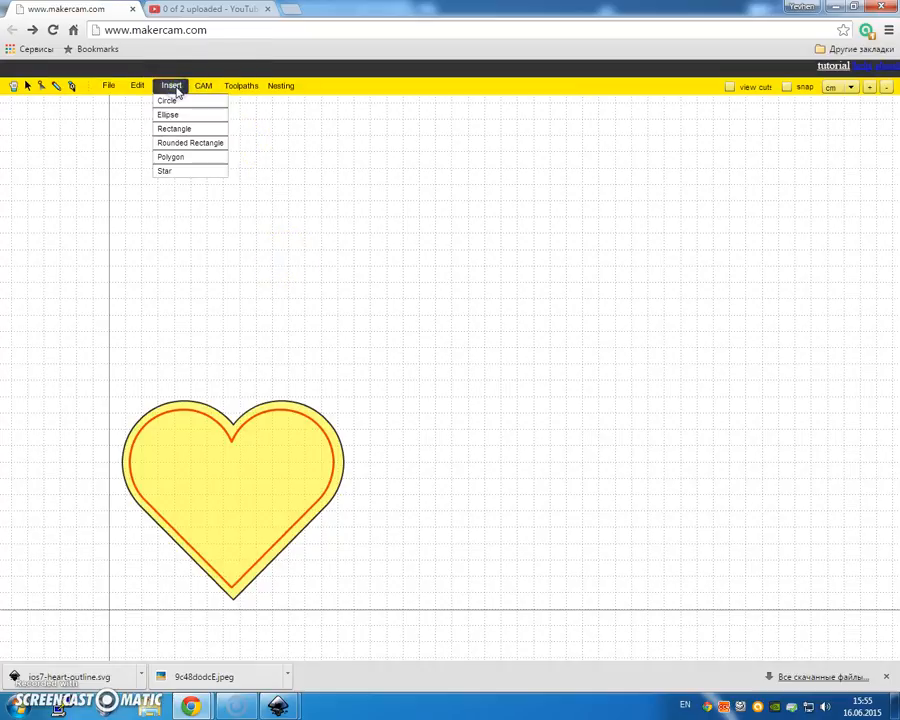
left_click(202, 85)
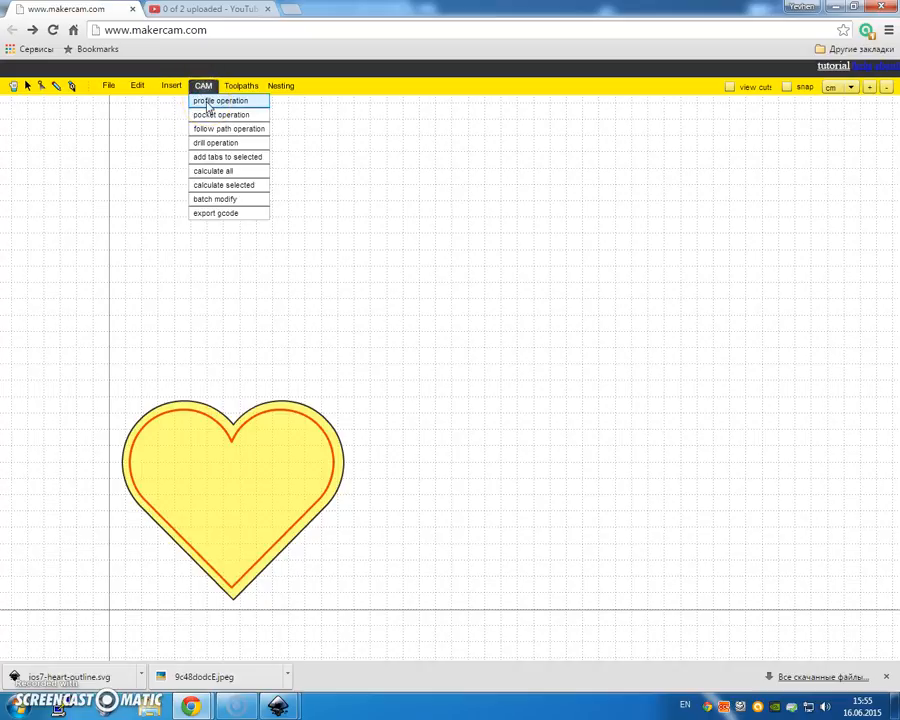
left_click(218, 100)
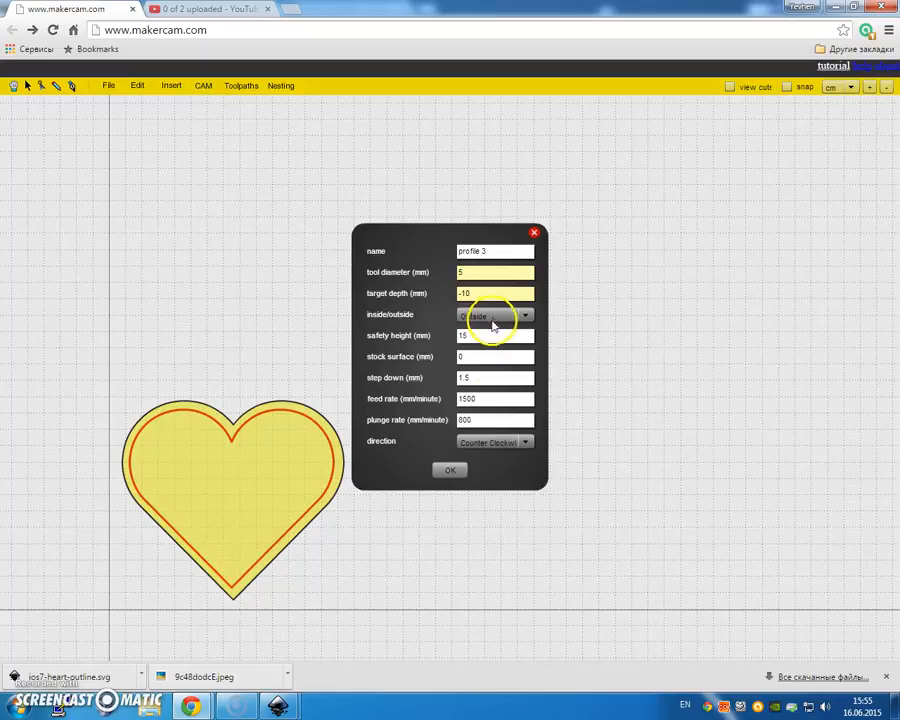
left_click(495, 315)
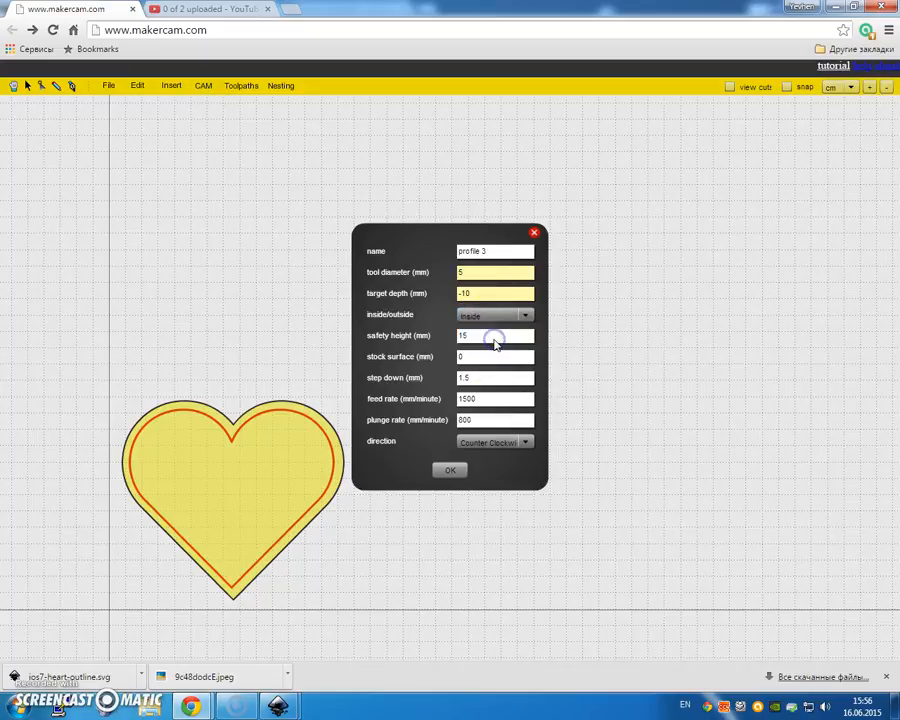
left_click(495, 315)
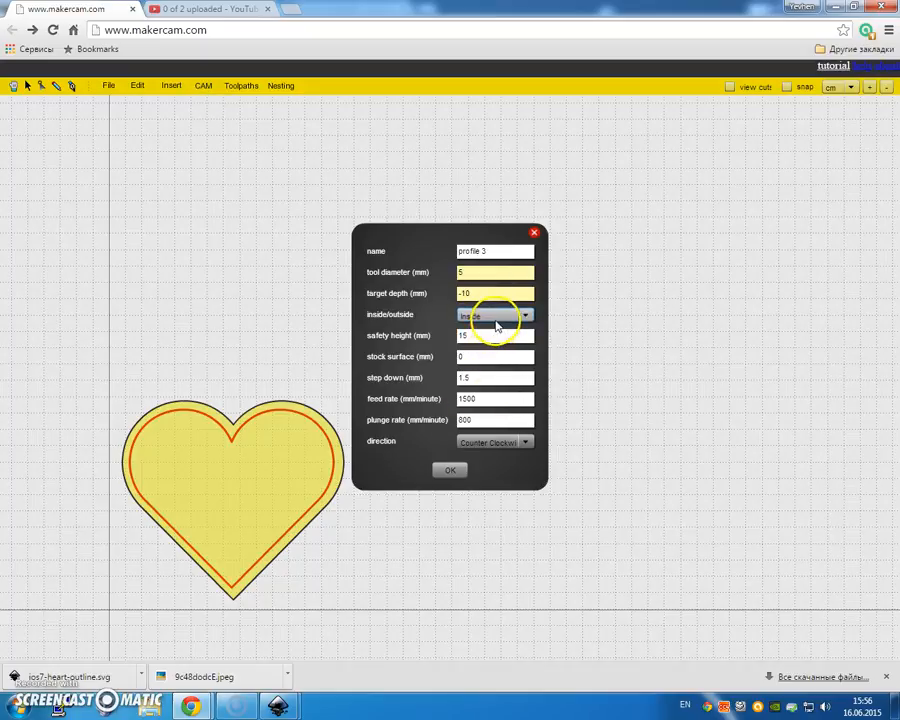
left_click(495, 315)
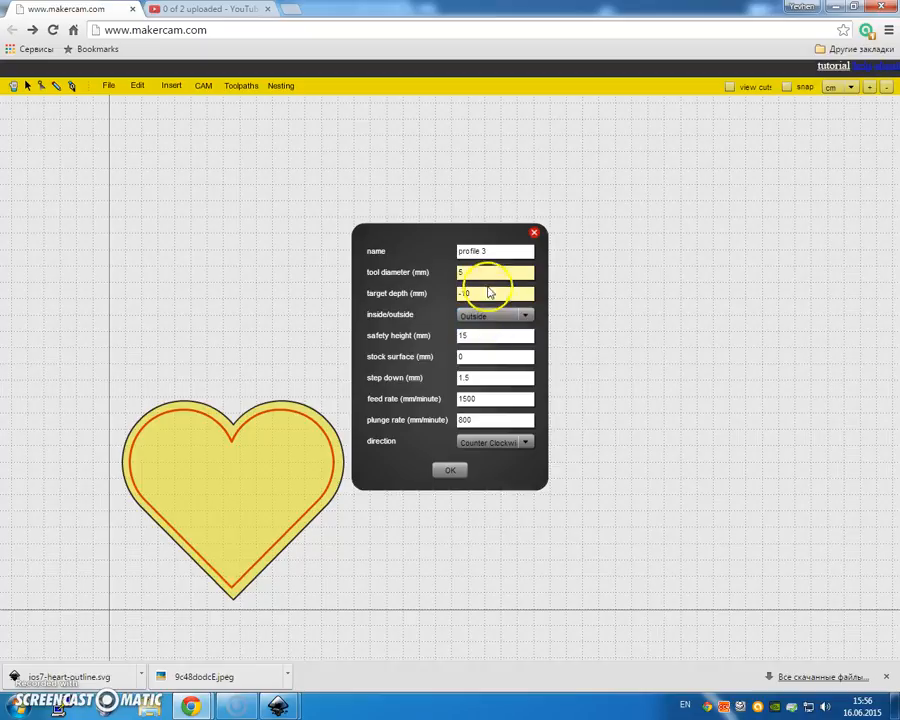
left_click(495, 293)
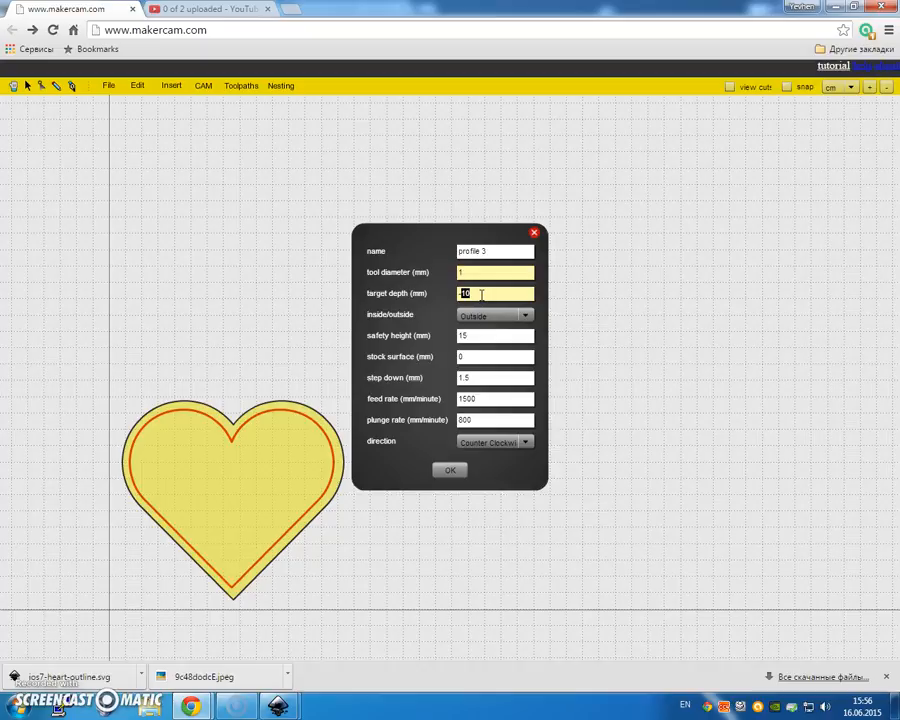
left_click(495, 335)
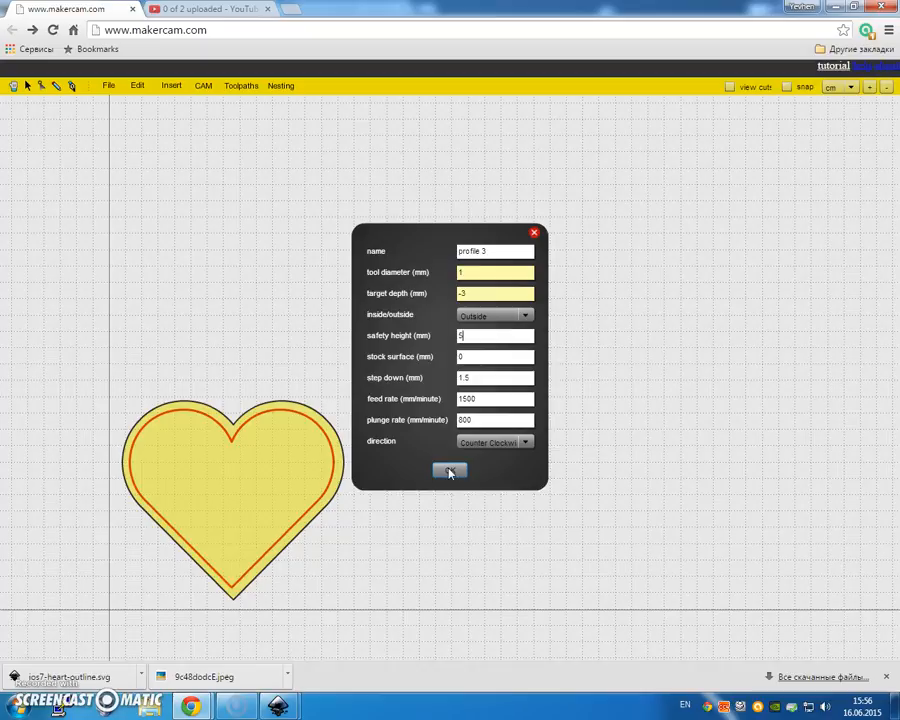
left_click(449, 470)
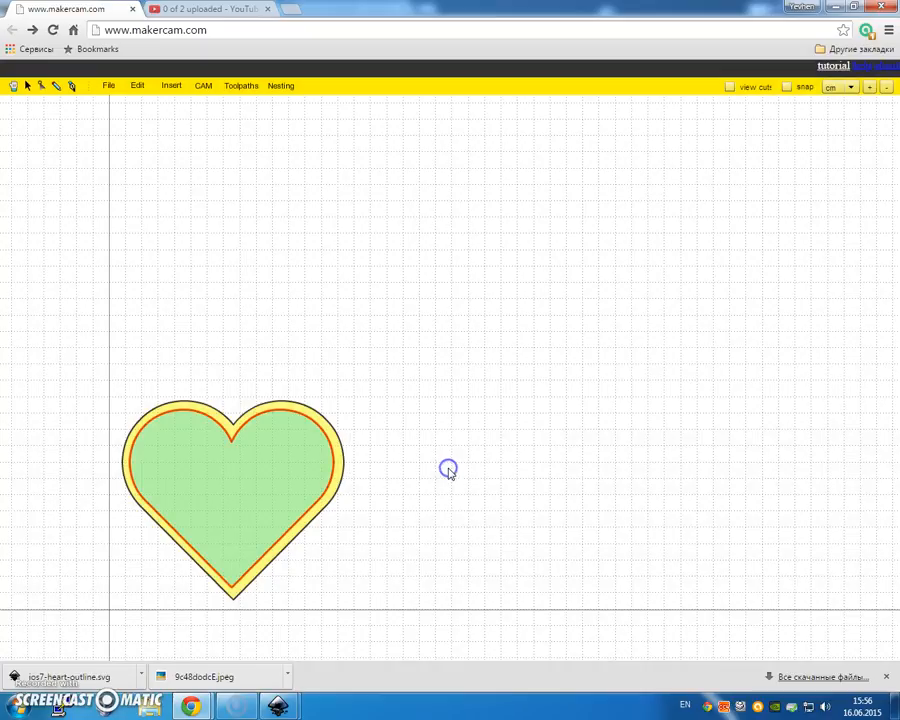
mouse_move(171, 85)
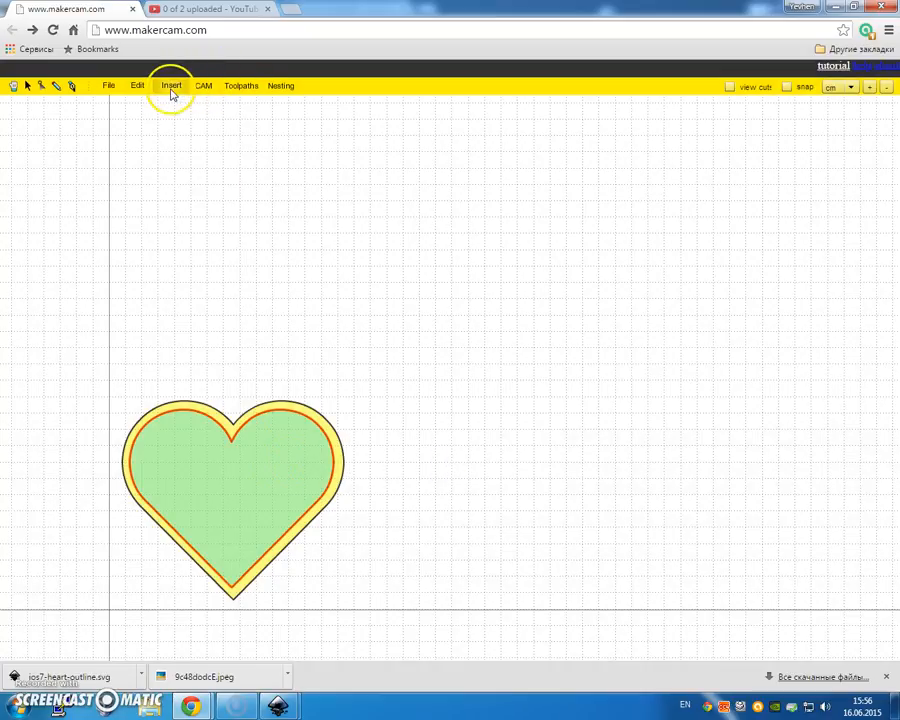
Add a pocket operation with a 1 mm tool at −1 mm depth inside the heart.
left_click(203, 85)
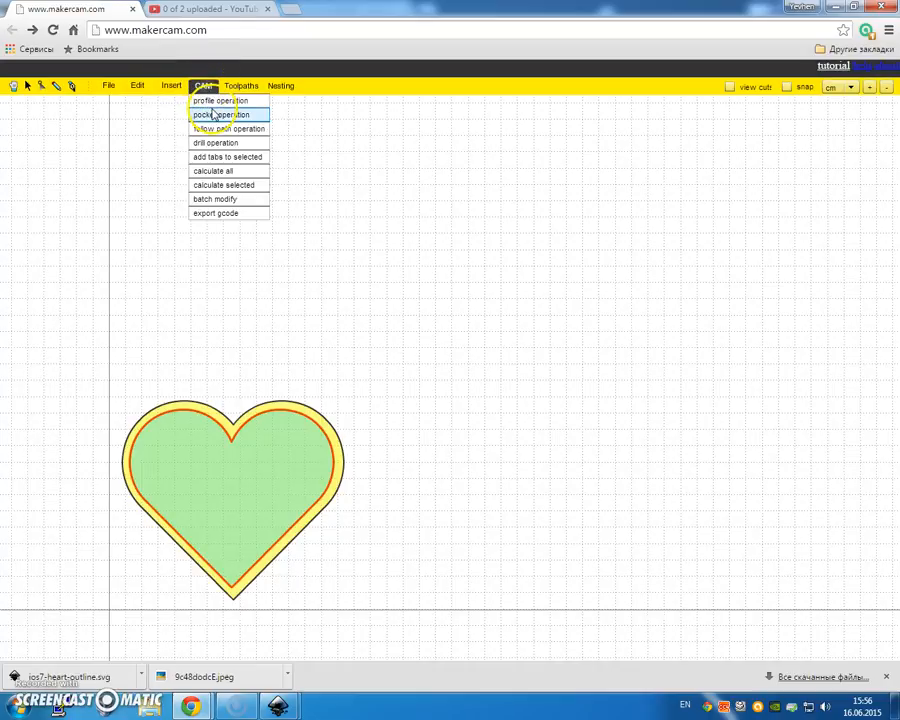
left_click(213, 114)
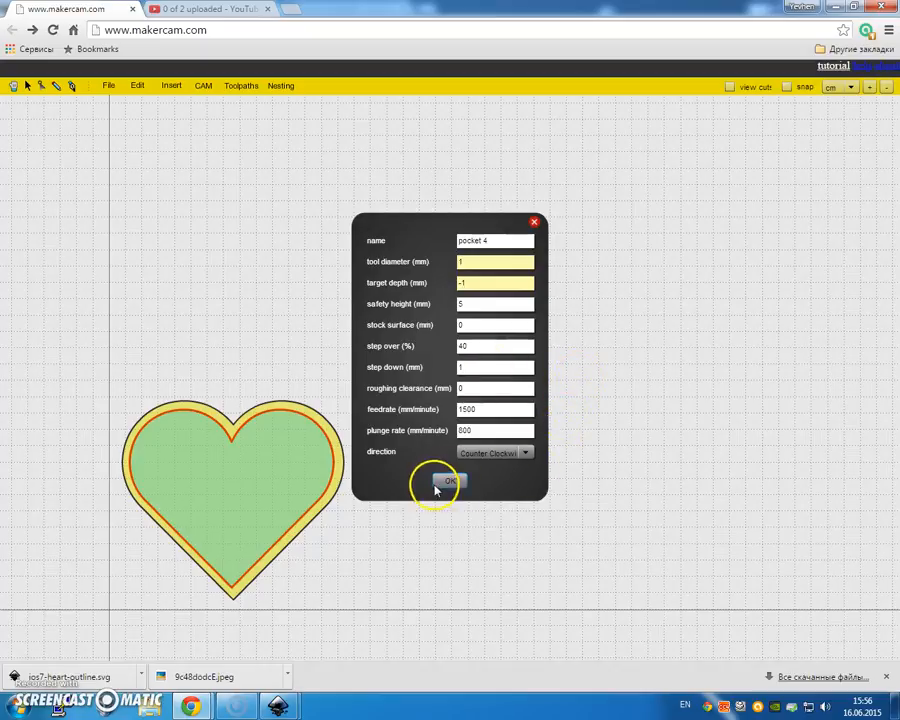
left_click(450, 482)
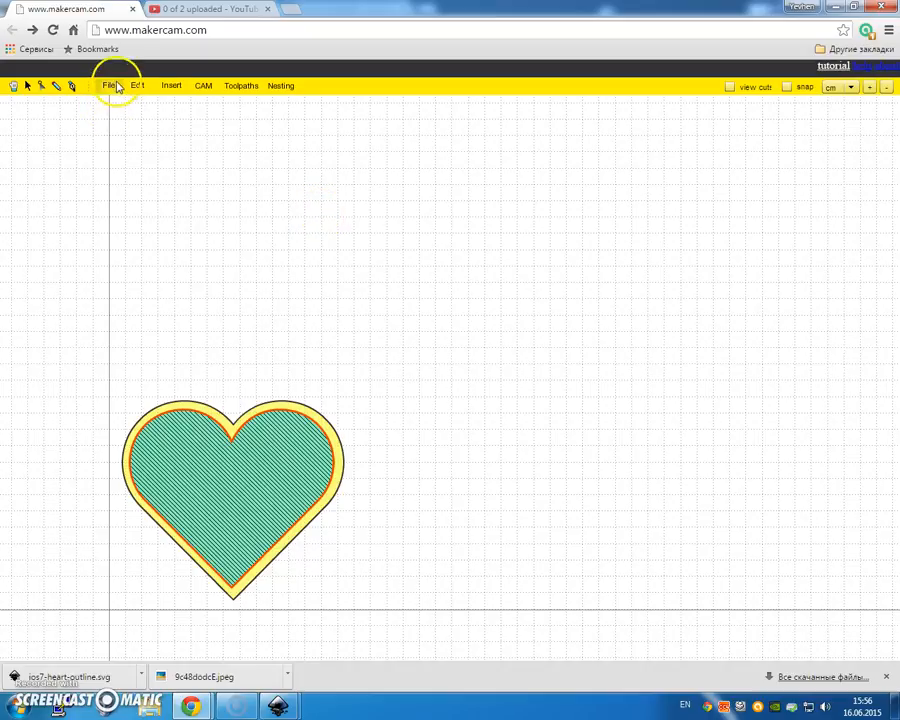
Select the 'outside' toolpath from the list of four toolpaths.
left_click(240, 85)
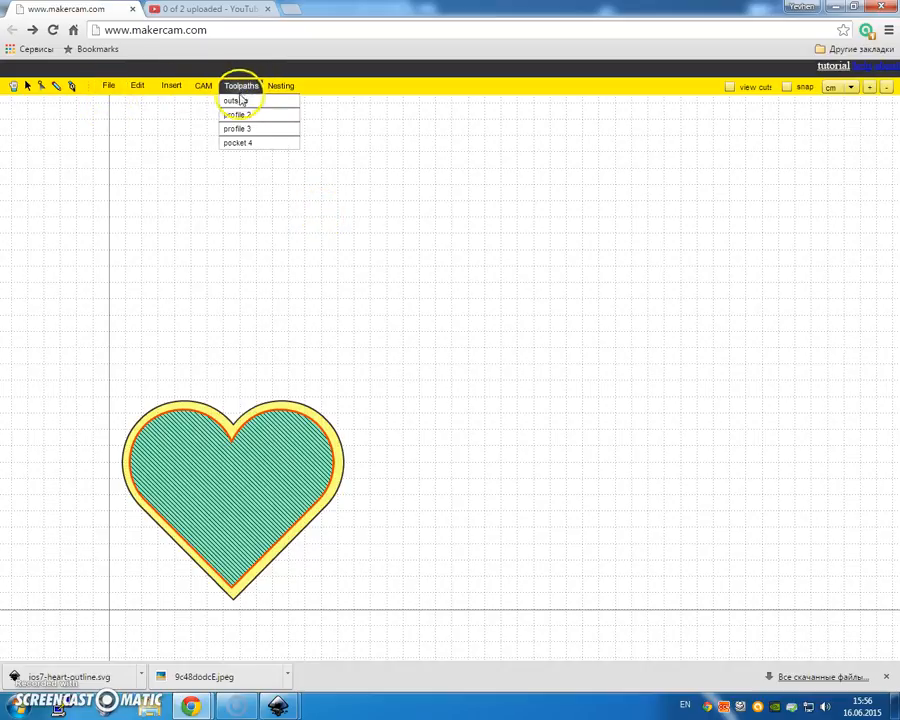
left_click(235, 100)
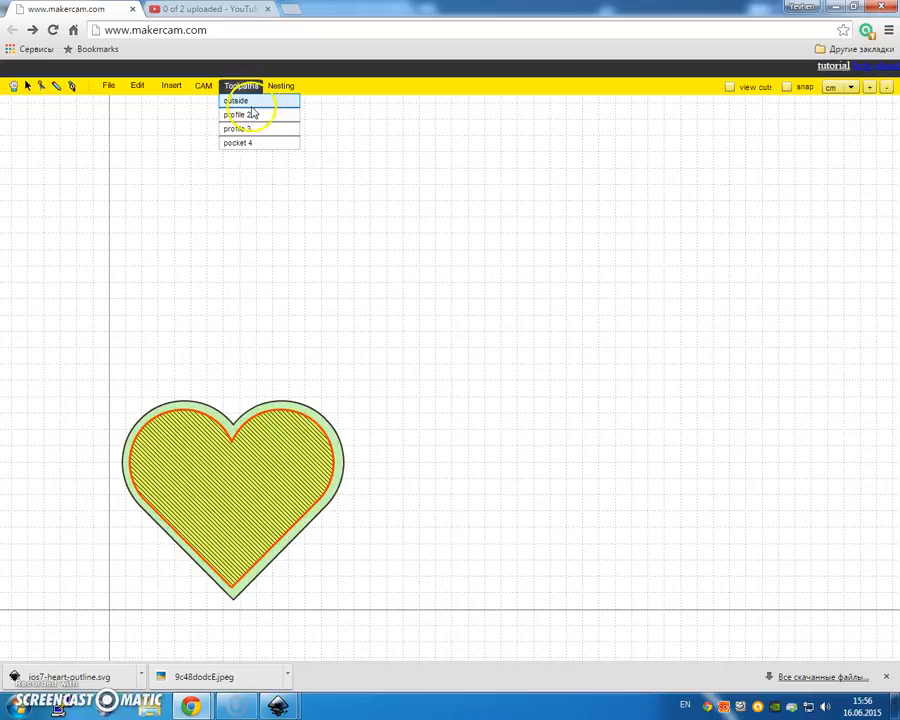
left_click(203, 85)
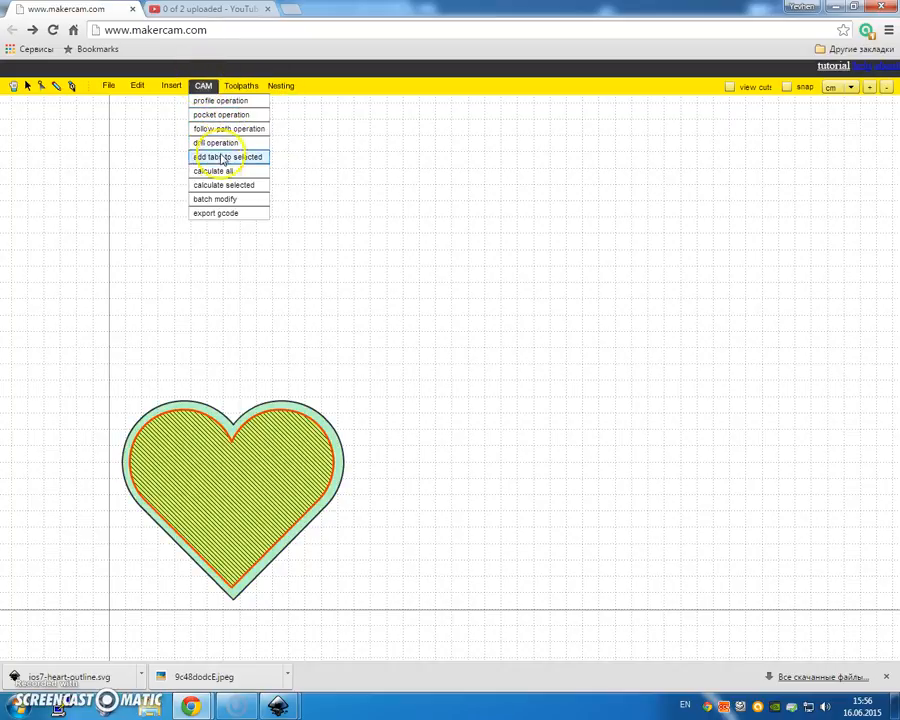
Run calculate all to compute cutting paths for every toolpath, then check the Toolpaths menu.
left_click(211, 170)
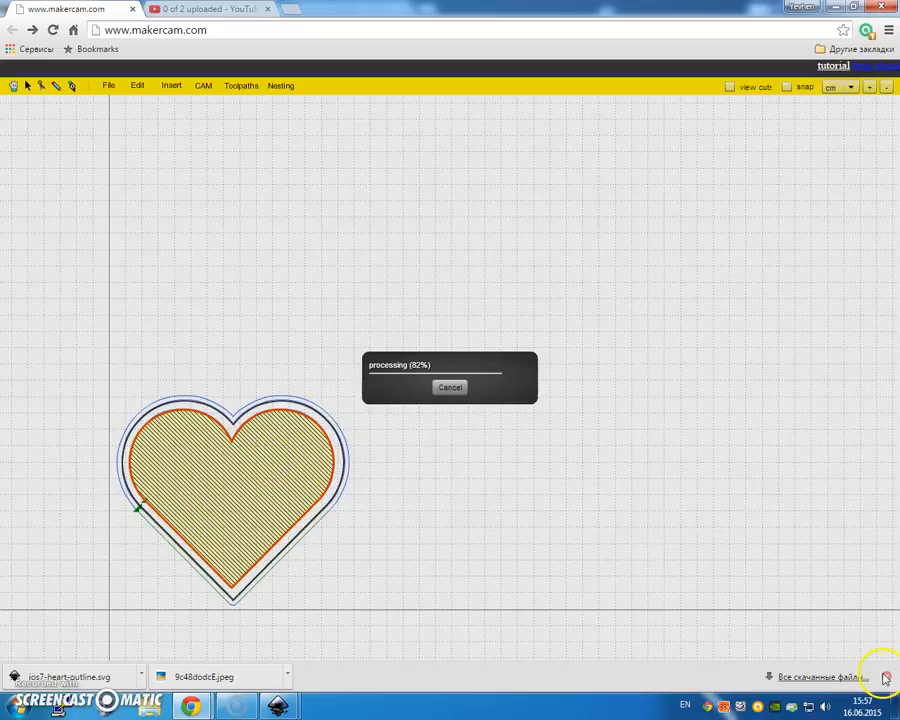
mouse_move(446, 429)
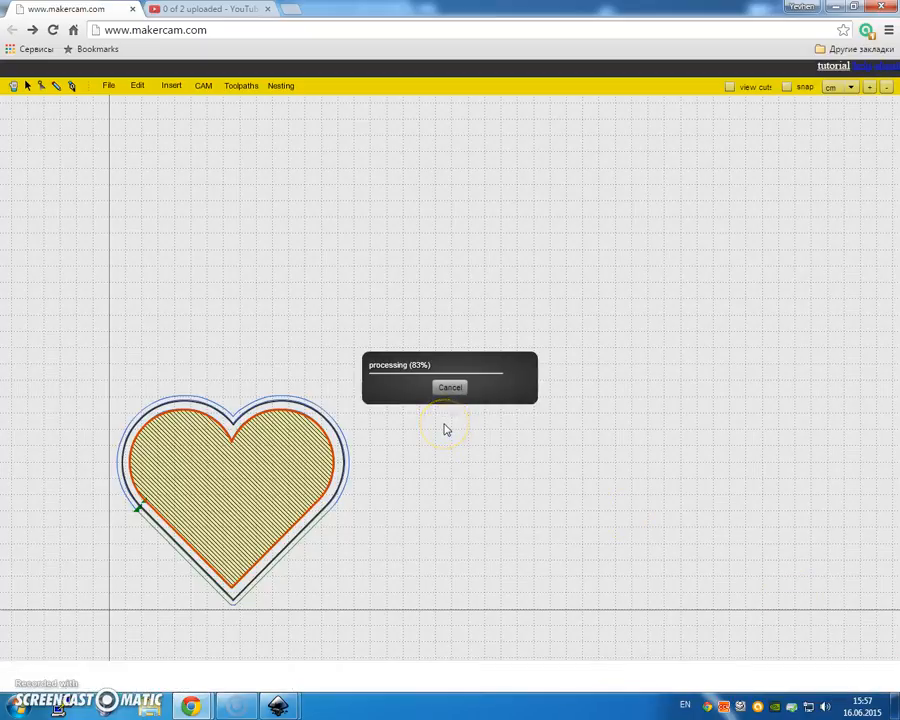
mouse_move(237, 457)
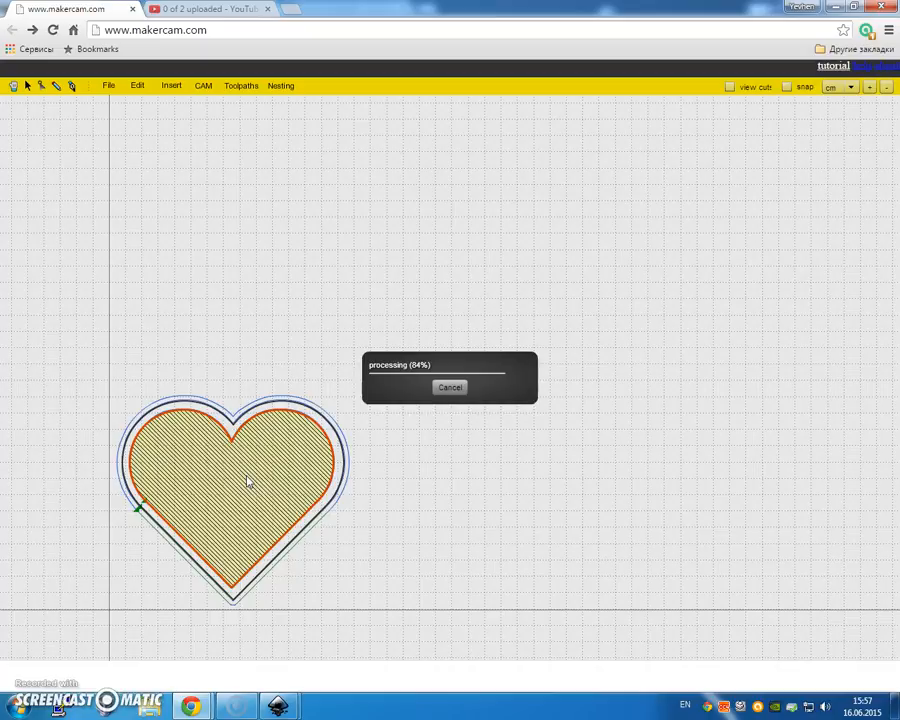
mouse_move(180, 310)
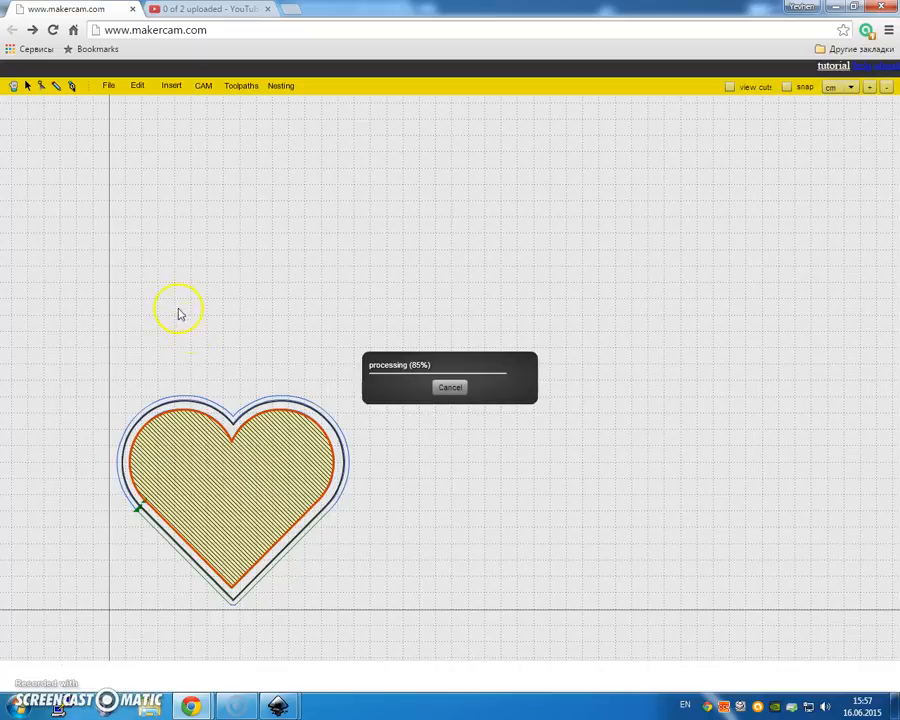
mouse_move(398, 270)
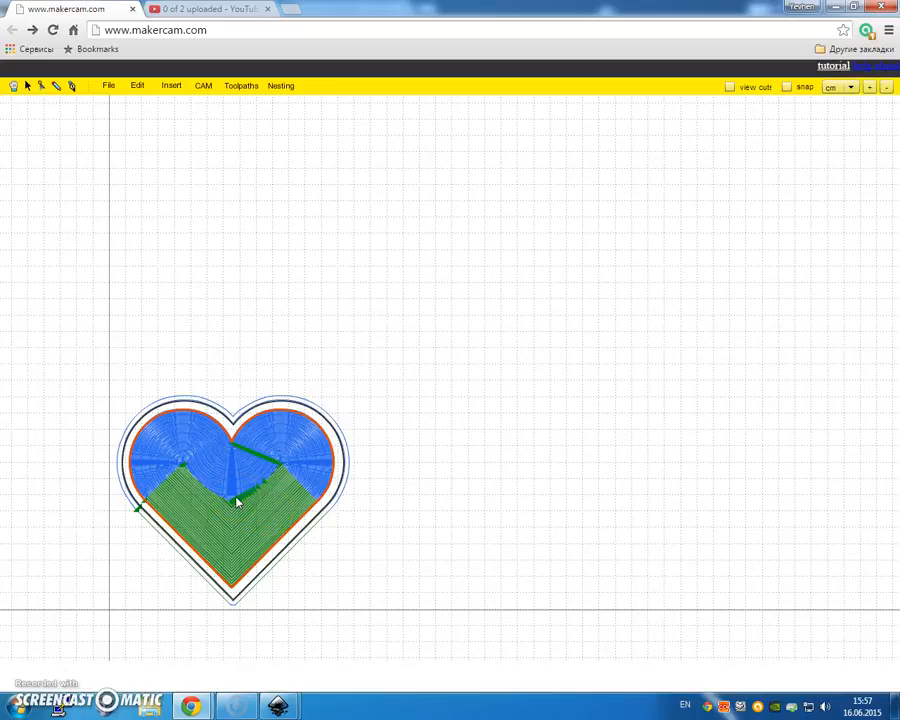
left_click(240, 85)
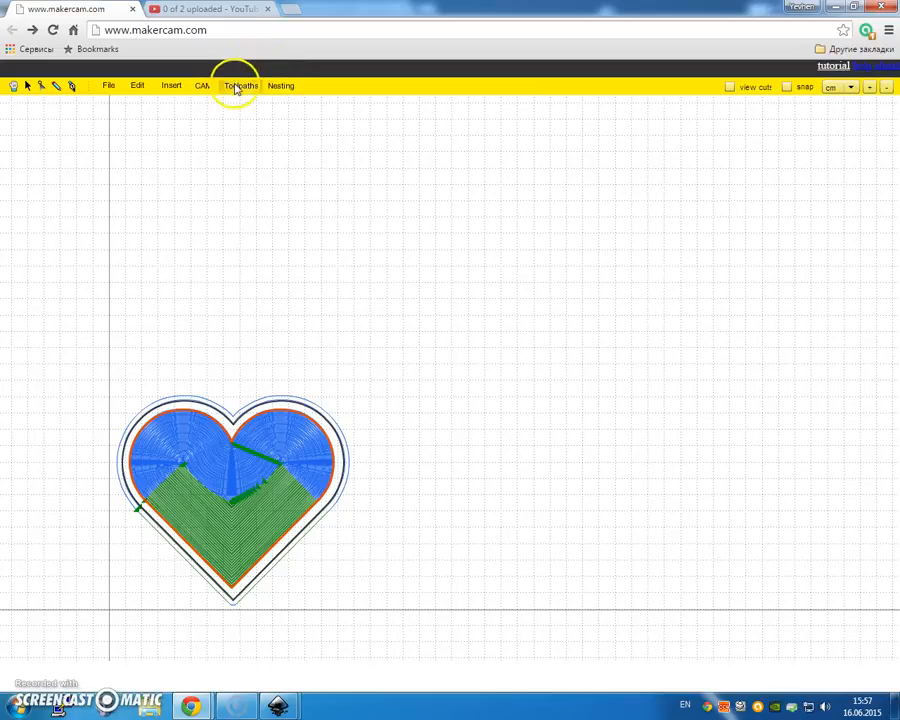
left_click(240, 85)
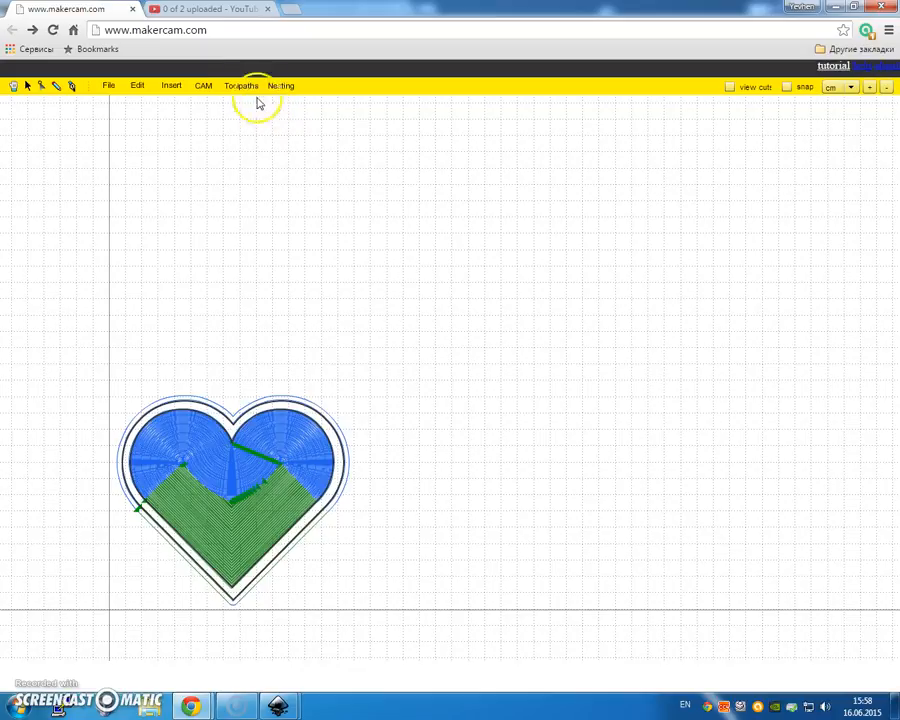
Browse the Insert, Edit, File and Toolpaths menus, leaving the calculated toolpaths unchanged.
left_click(171, 85)
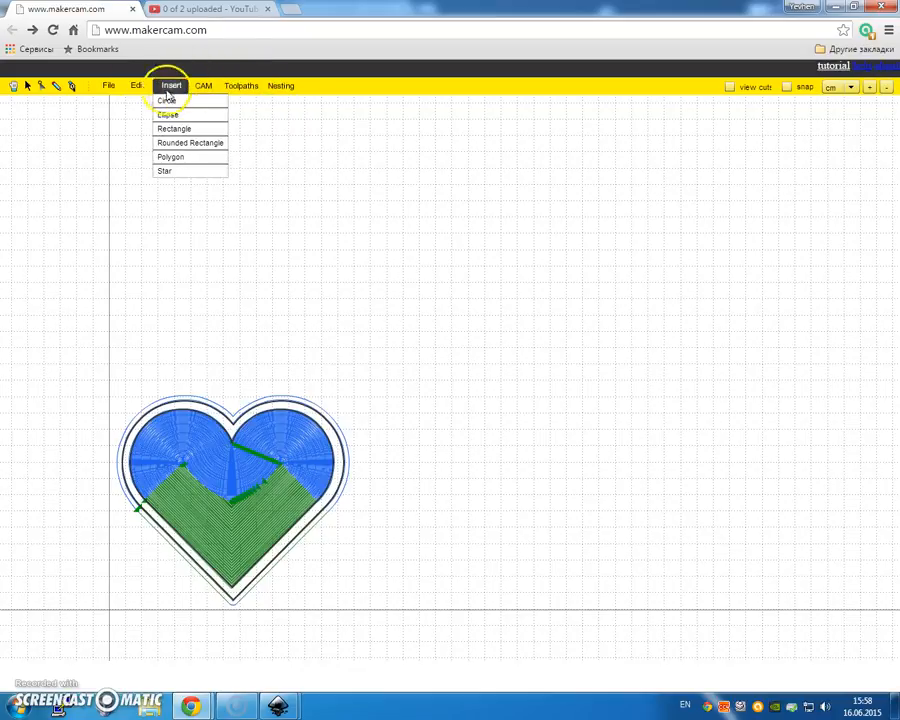
left_click(137, 85)
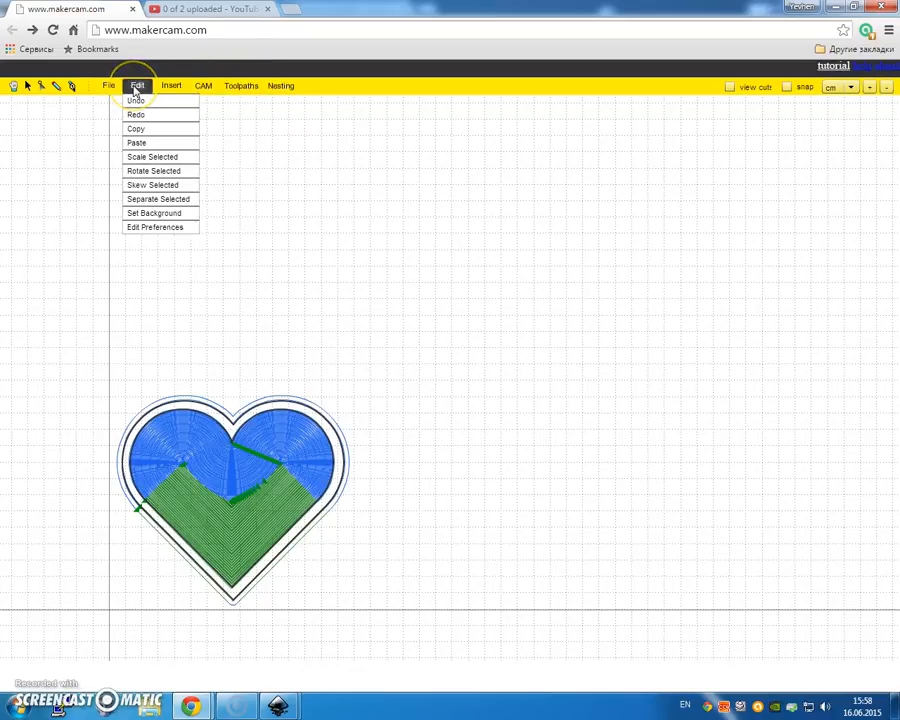
left_click(108, 85)
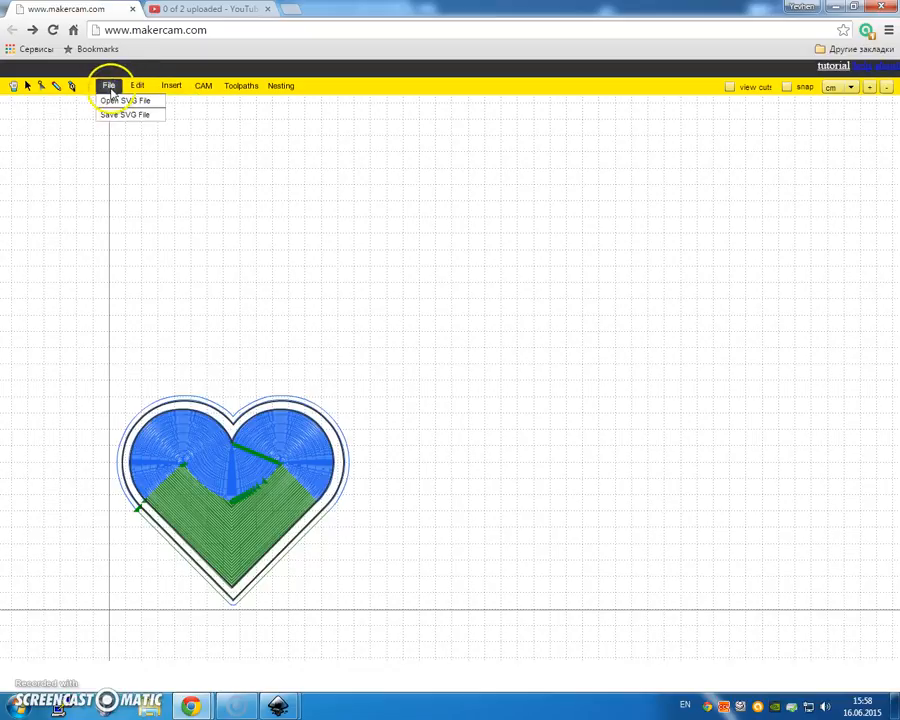
left_click(137, 85)
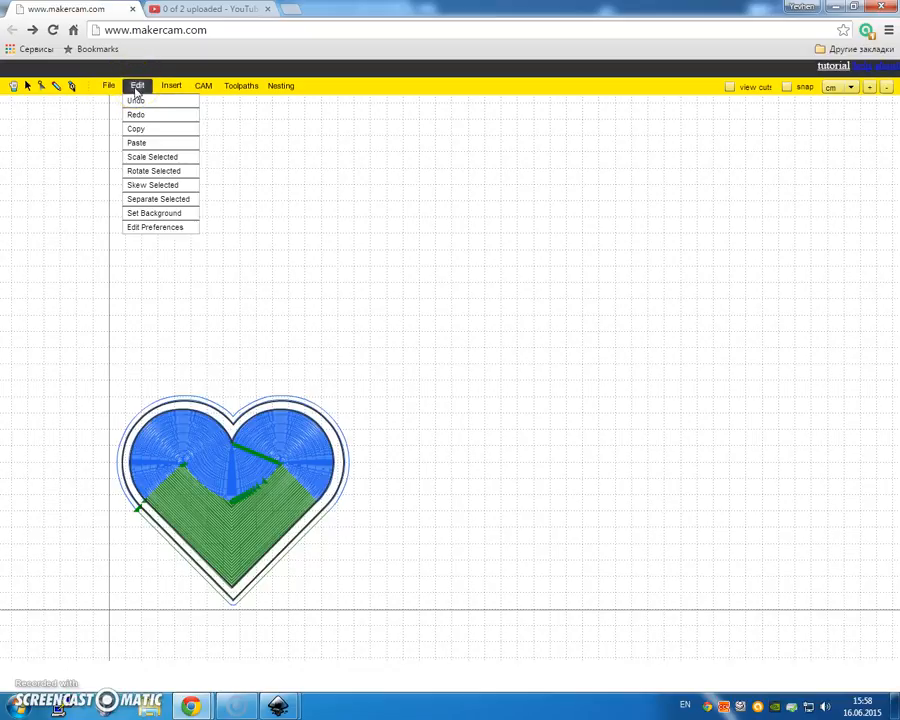
left_click(240, 85)
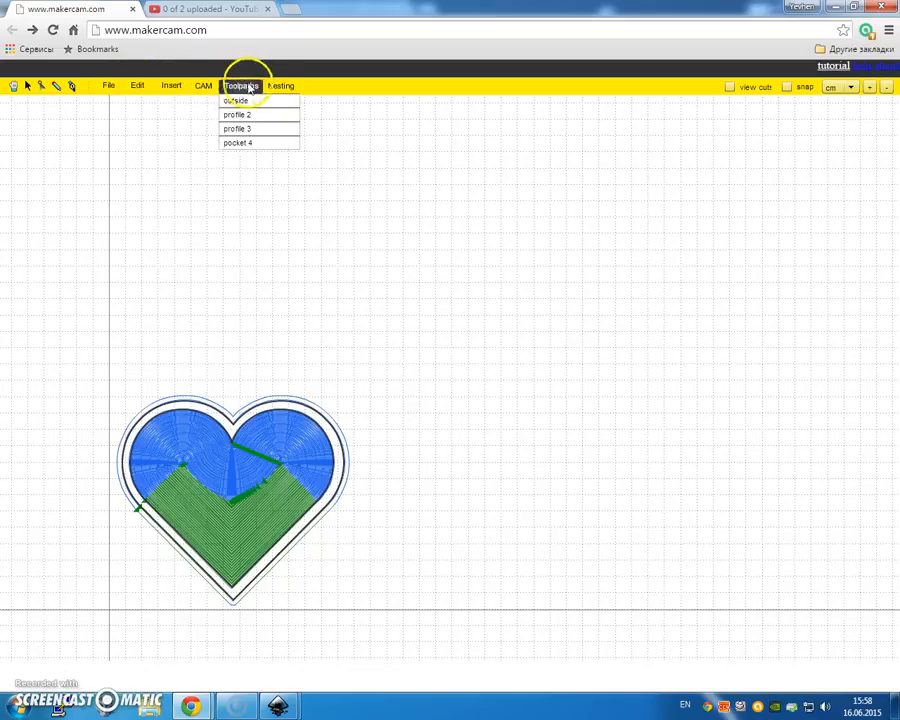
left_click(203, 85)
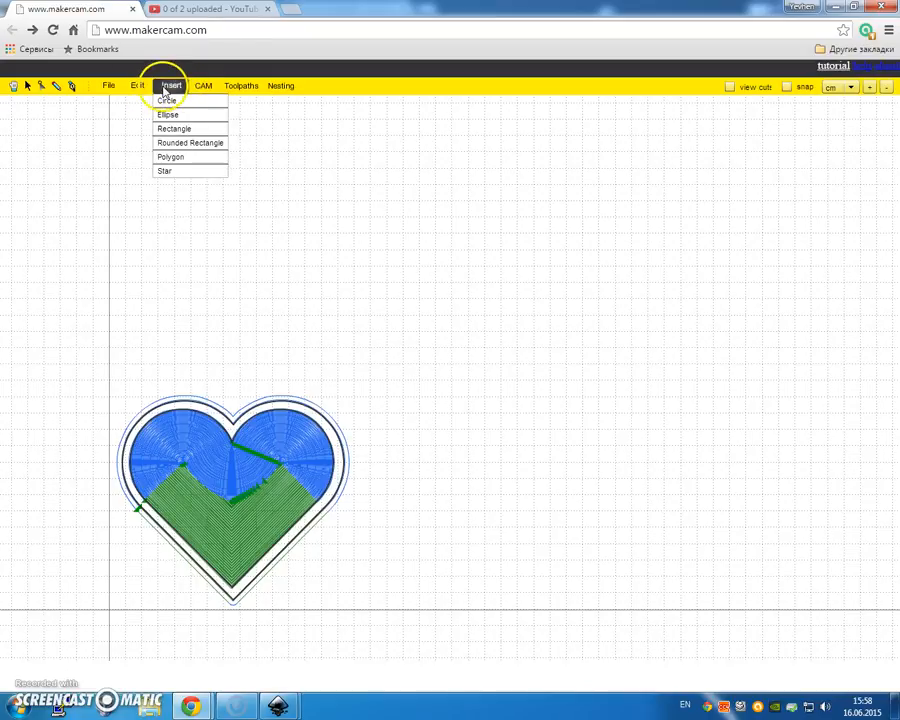
left_click(137, 85)
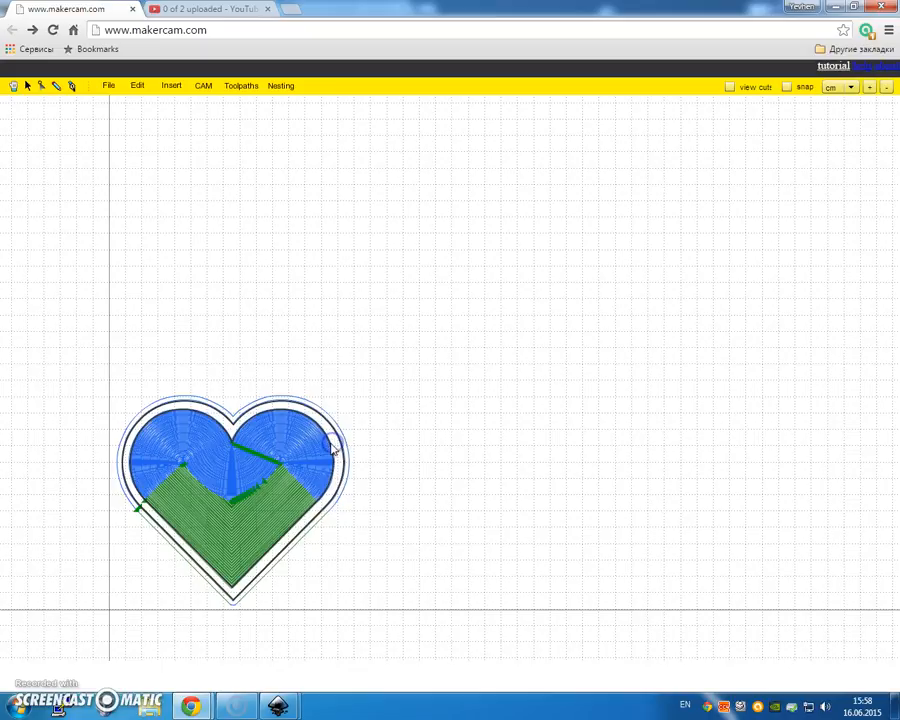
mouse_move(357, 386)
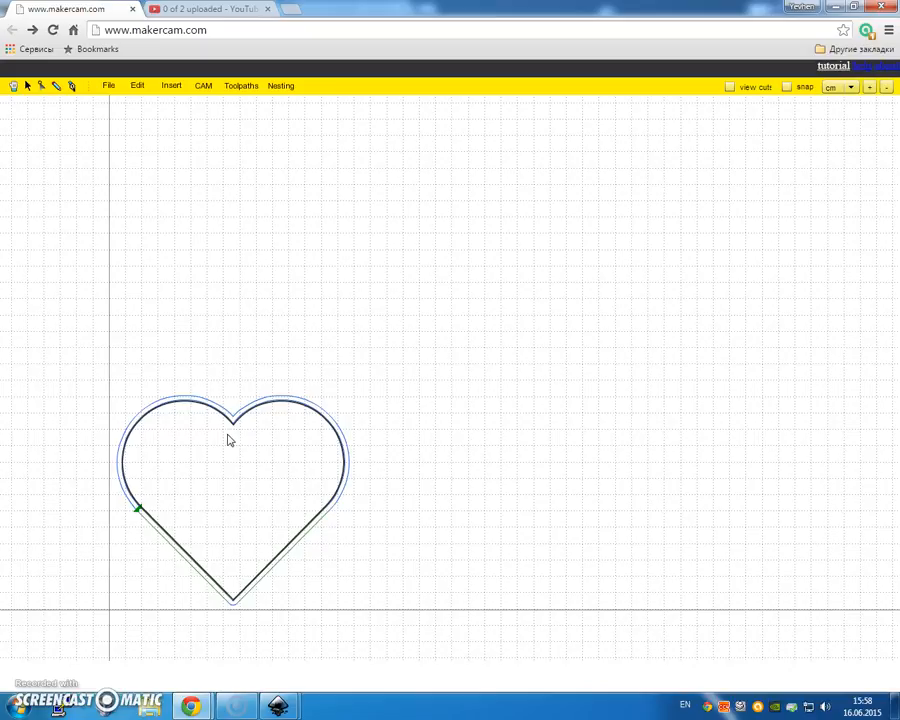
Reopen the outside toolpath's settings and close them unchanged.
left_click(240, 85)
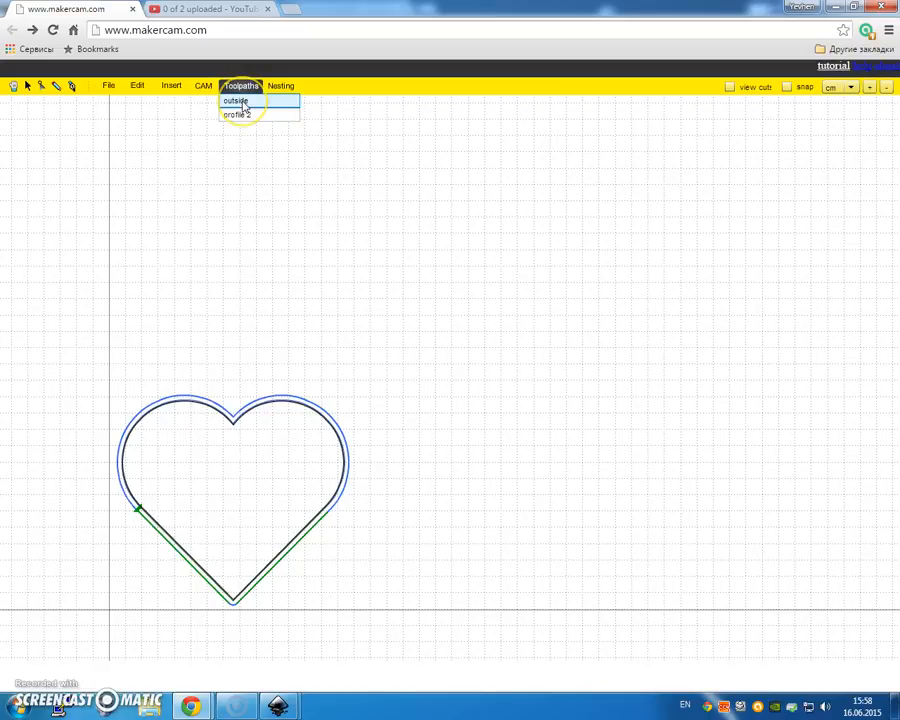
left_click(234, 100)
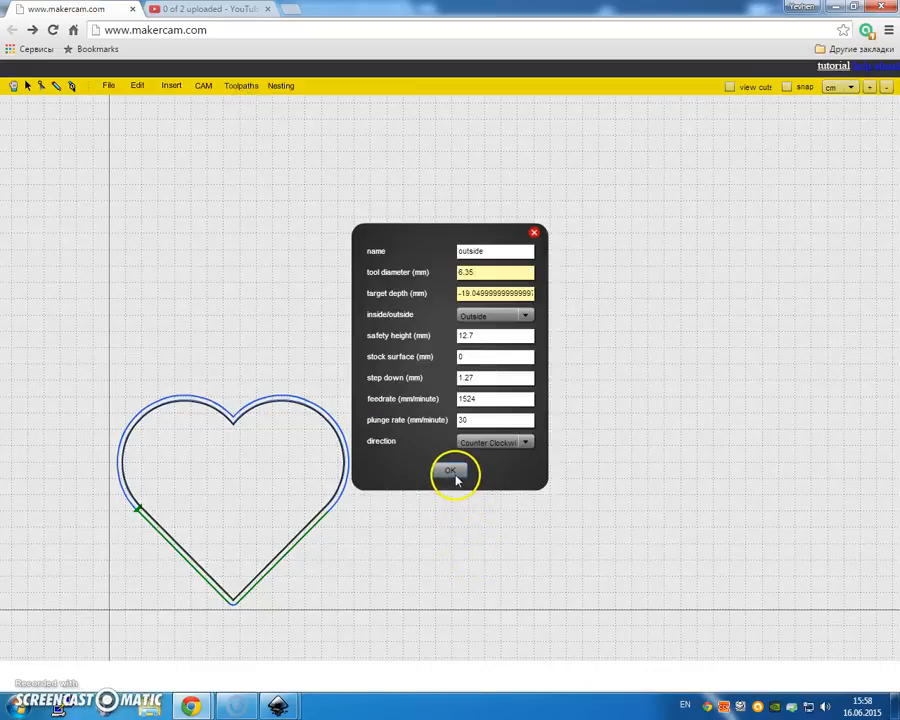
left_click(495, 272)
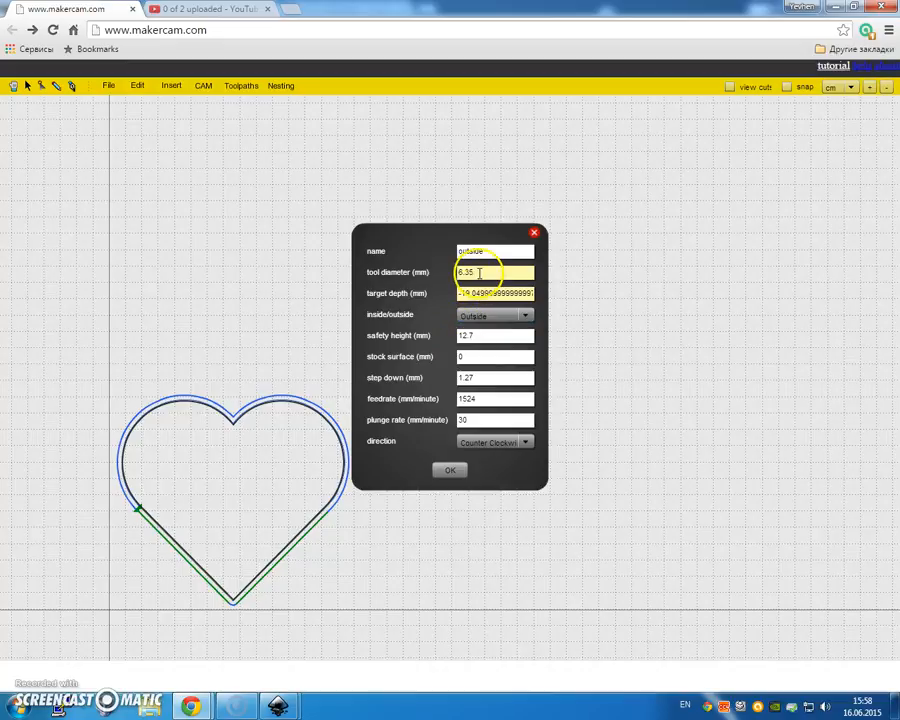
left_click(495, 251)
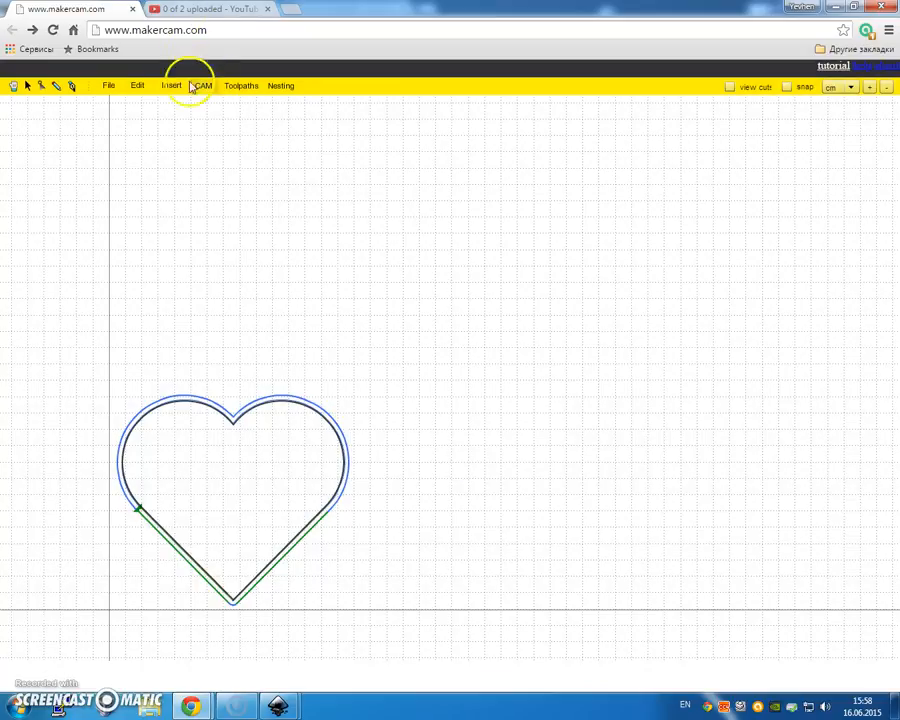
Reopen the profile 2 toolpath's settings and confirm them unchanged.
left_click(240, 85)
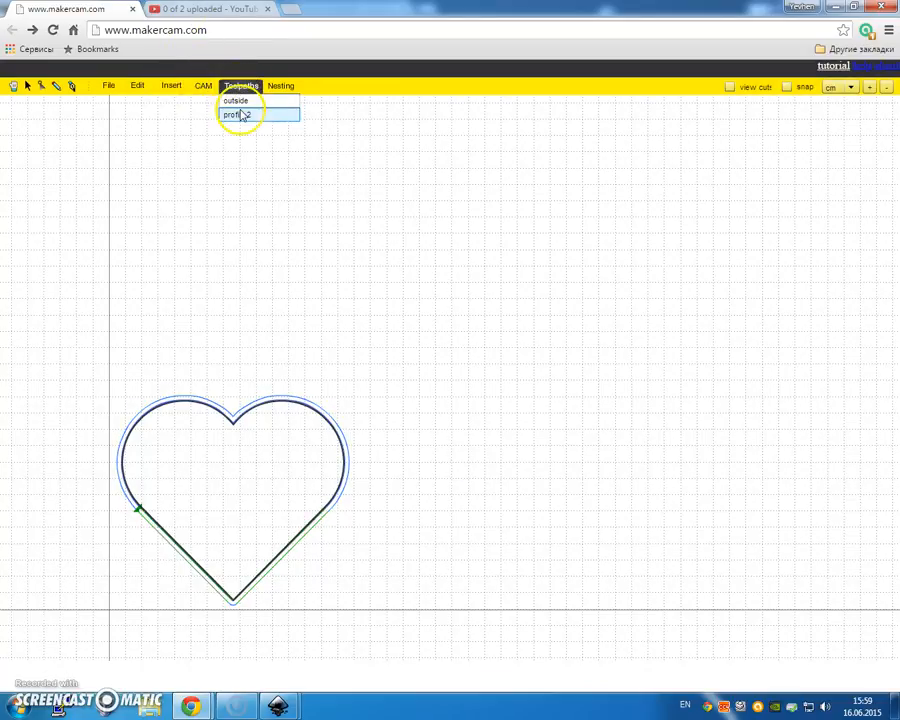
left_click(233, 114)
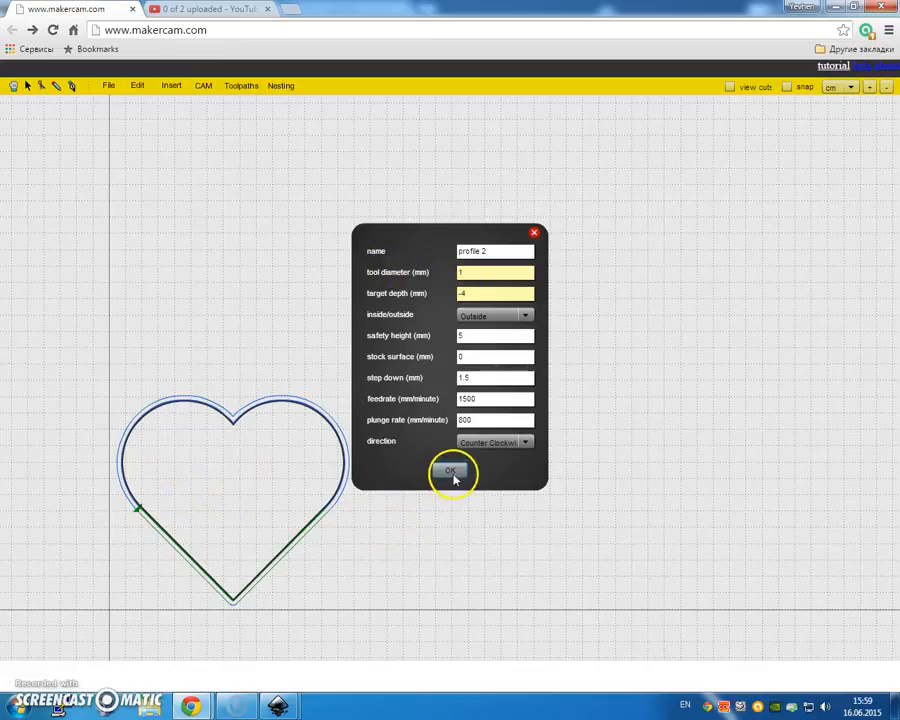
left_click(451, 472)
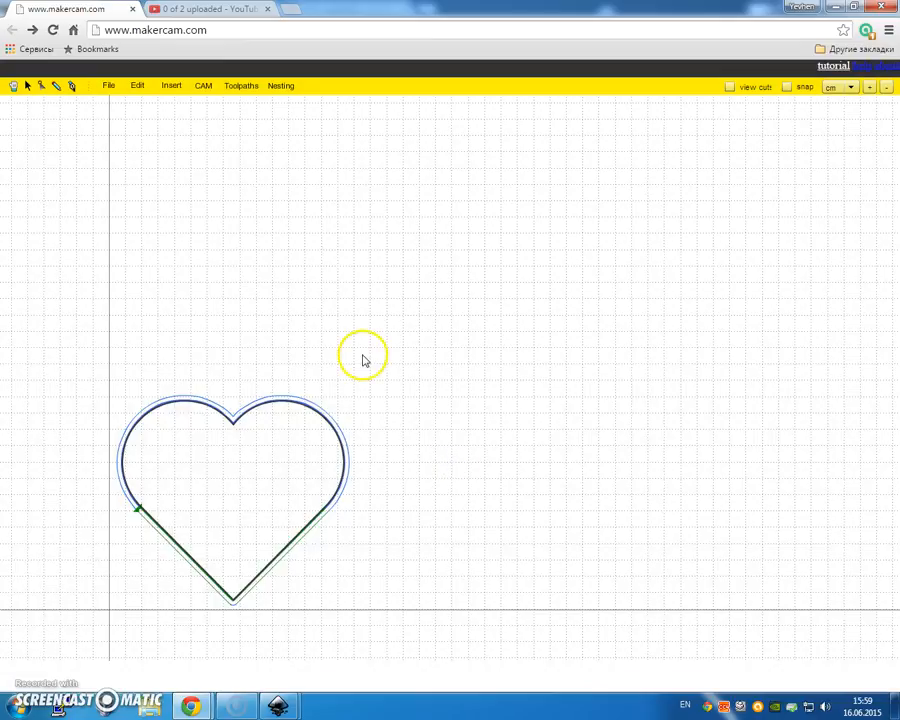
Look over the File menu and the list of calculated toolpaths.
left_click(108, 85)
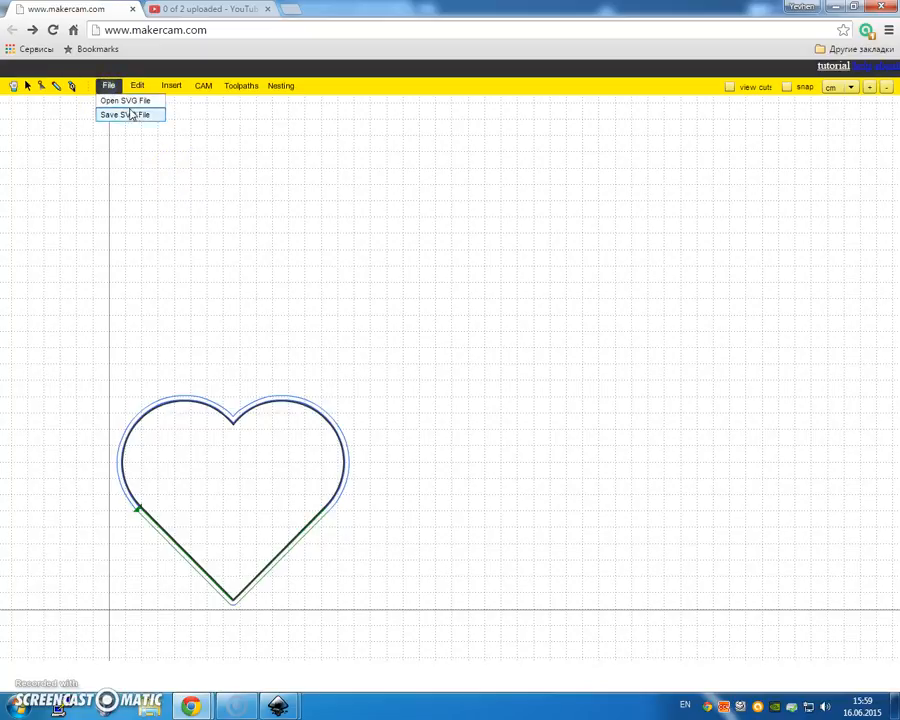
left_click(241, 85)
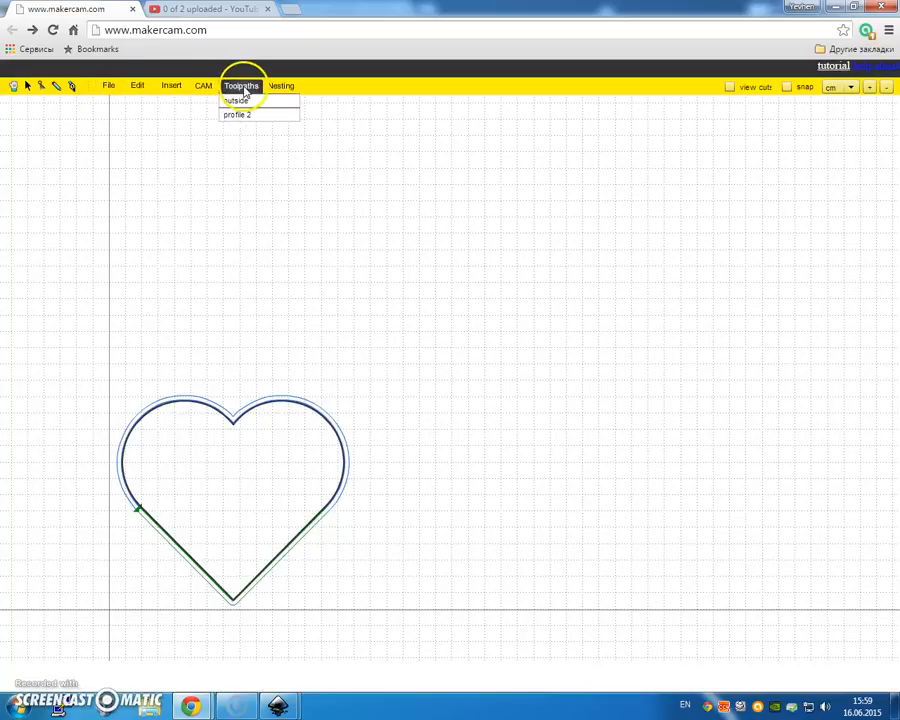
left_click(203, 85)
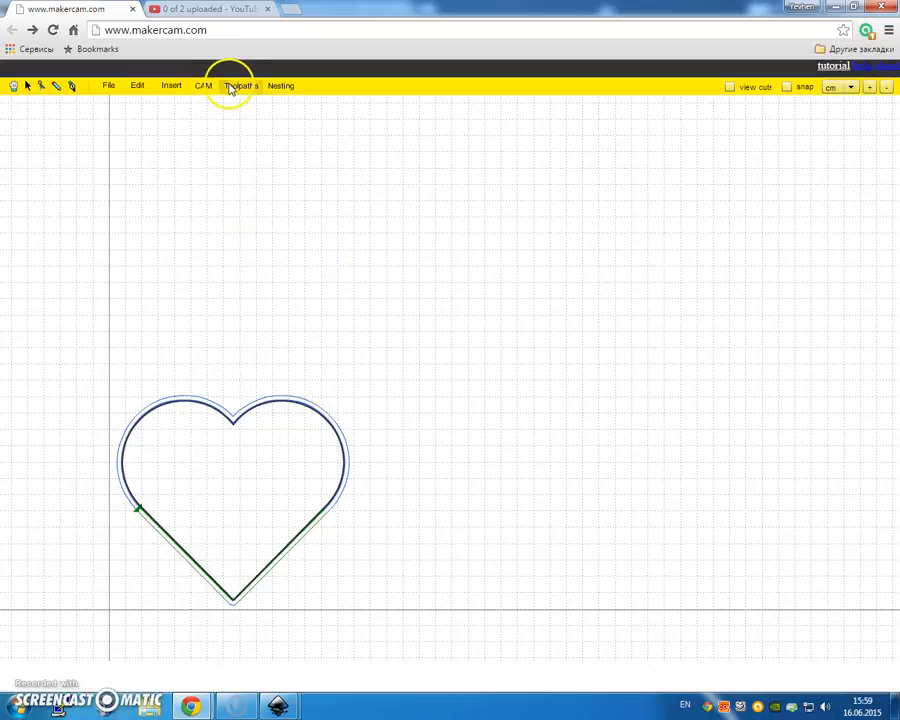
Export the toolpaths as Standard G-Code and save the .nc file to the desktop.
left_click(203, 85)
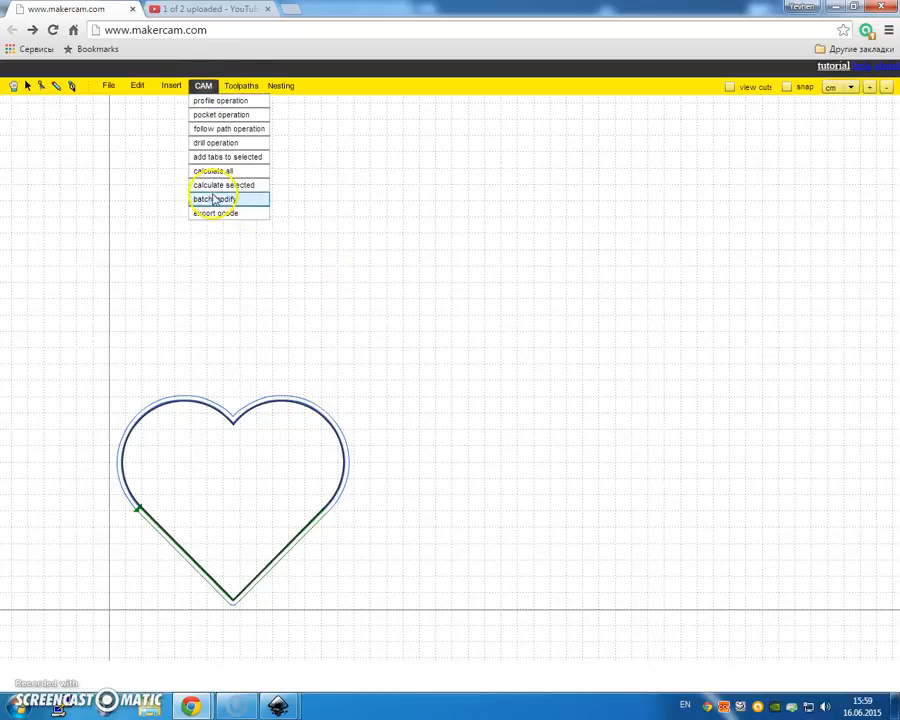
left_click(211, 170)
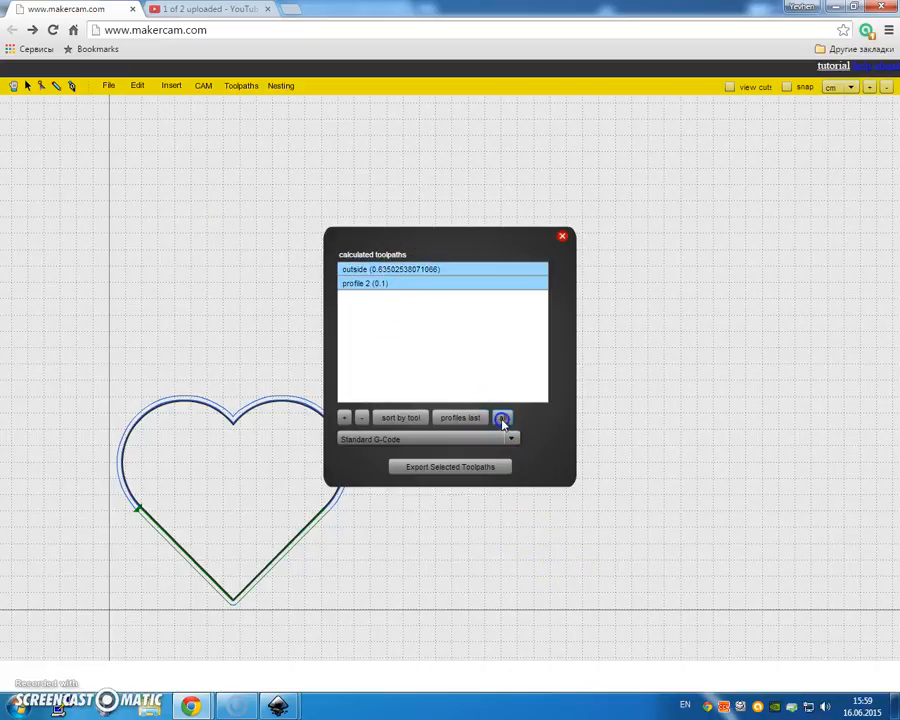
left_click(448, 466)
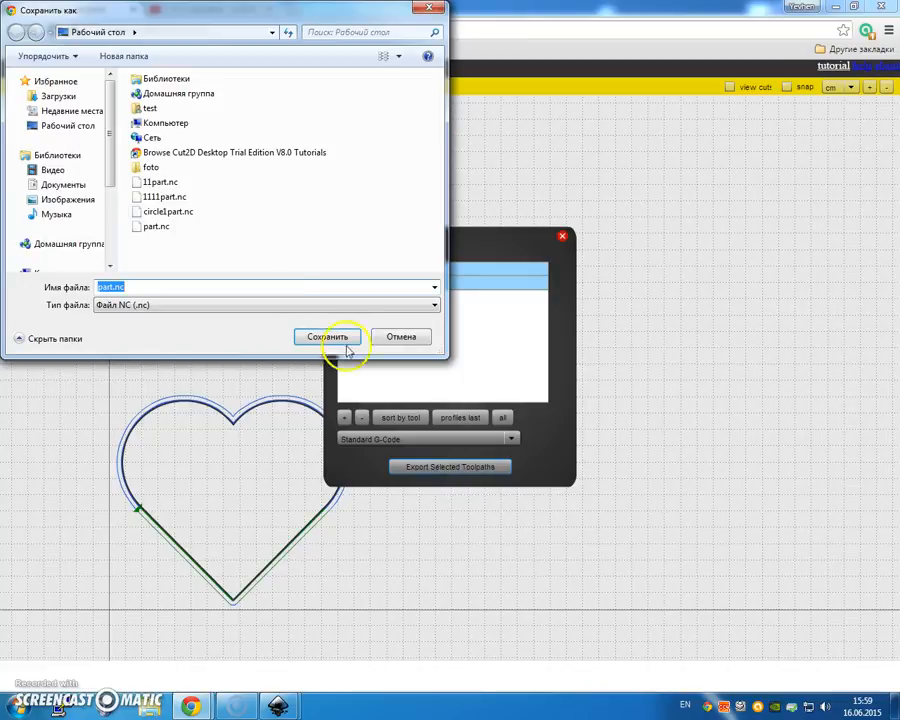
mouse_move(156, 226)
type("111111111")
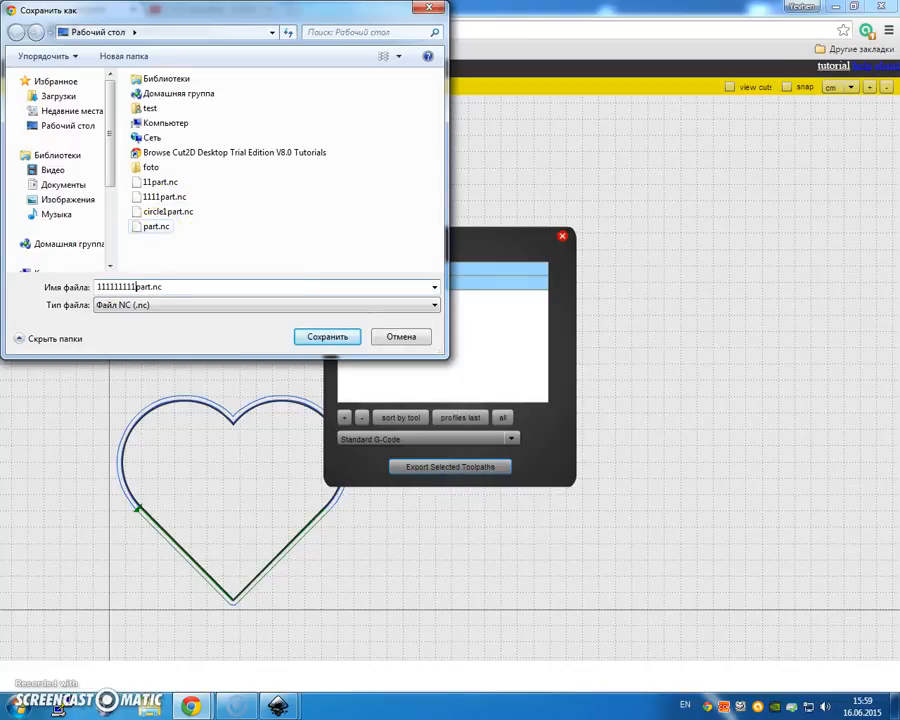
left_click(327, 336)
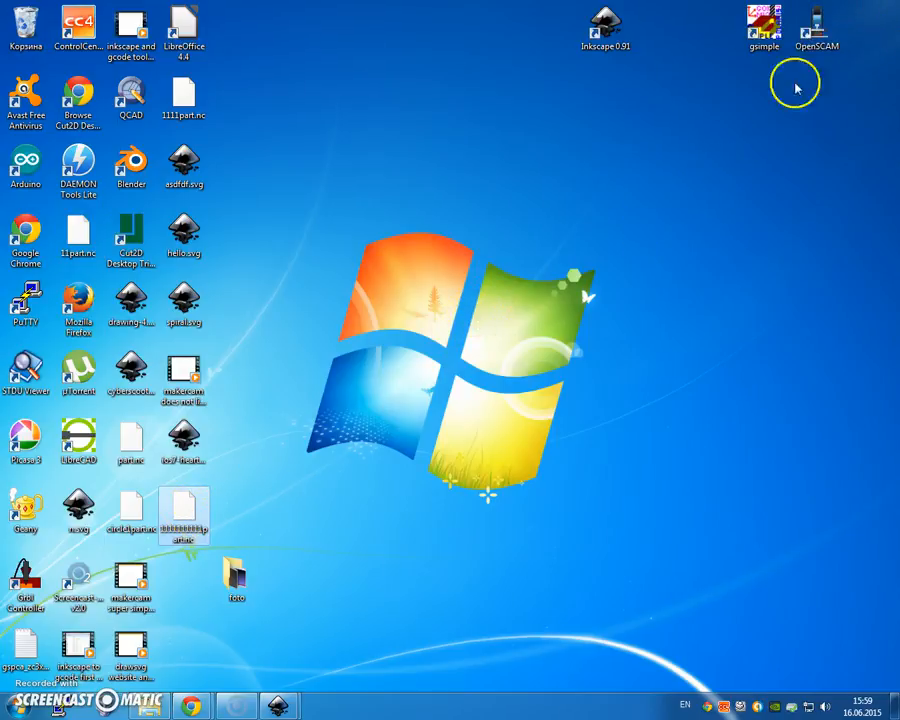
Launch OpenSCAM on the exported heart .nc file, keep units in mm, and orbit the workpiece.
double_click(817, 20)
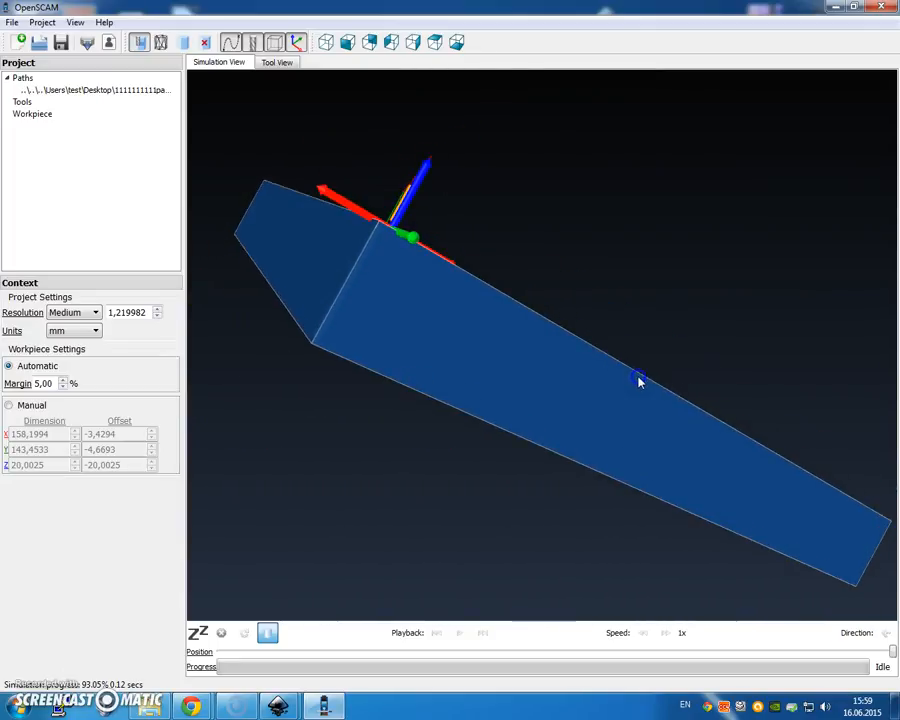
mouse_move(138, 353)
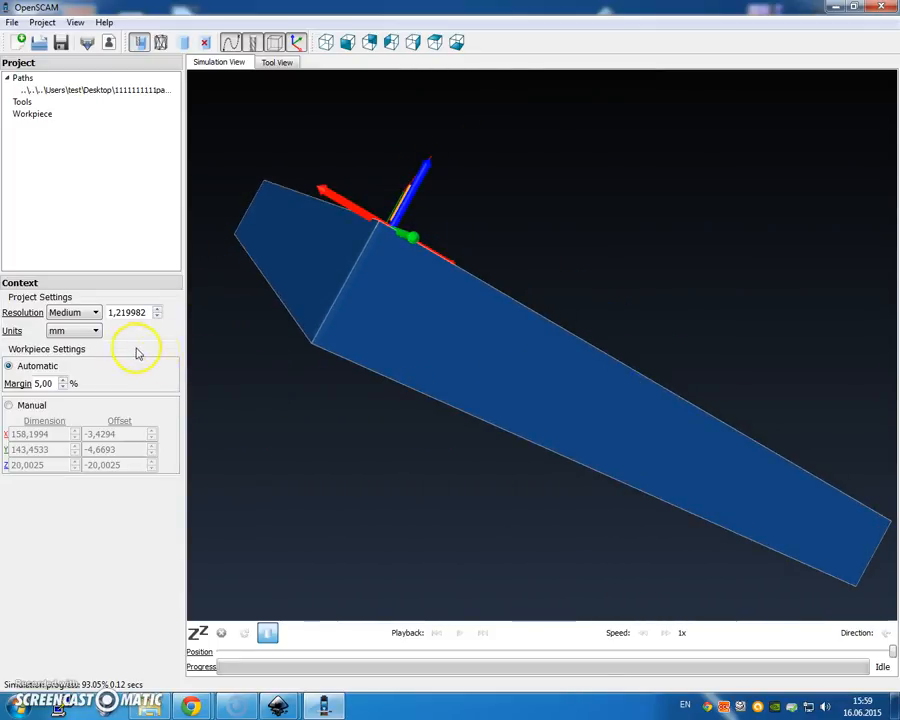
left_click(95, 330)
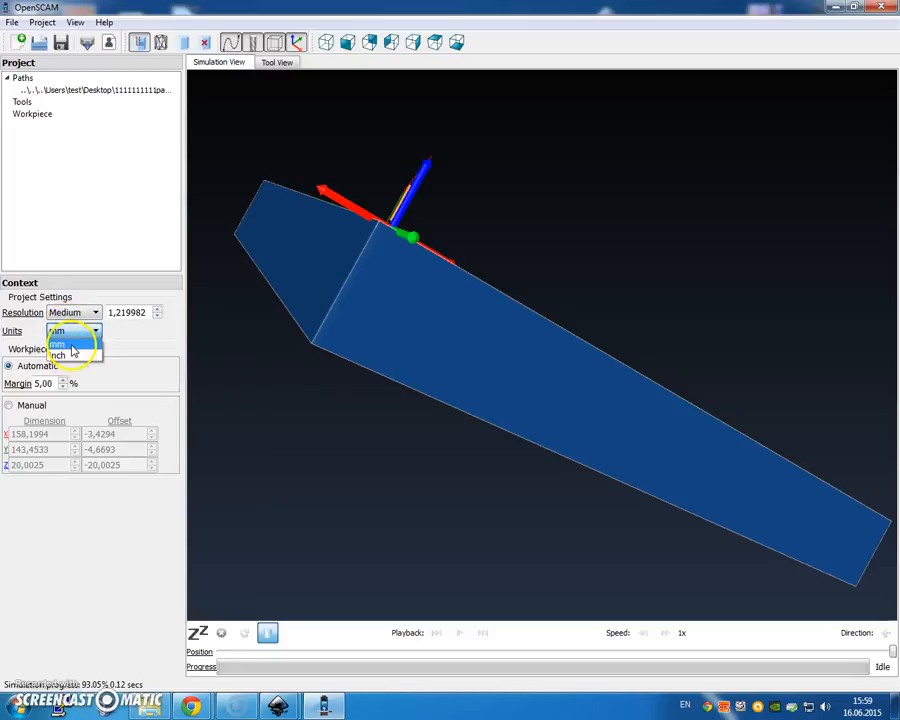
left_click(58, 343)
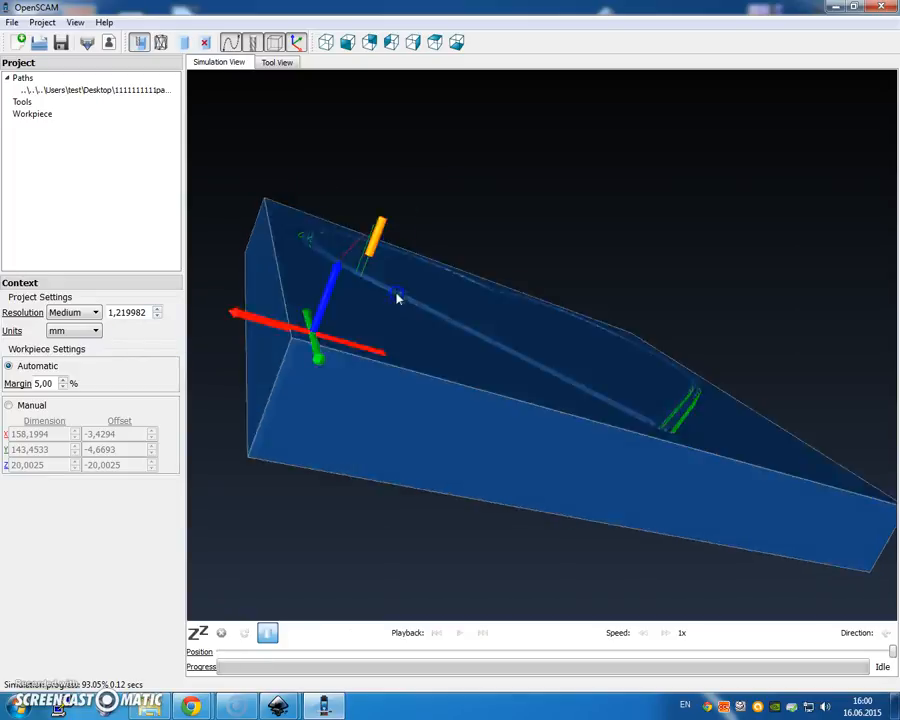
left_click_drag(397, 298, 377, 307)
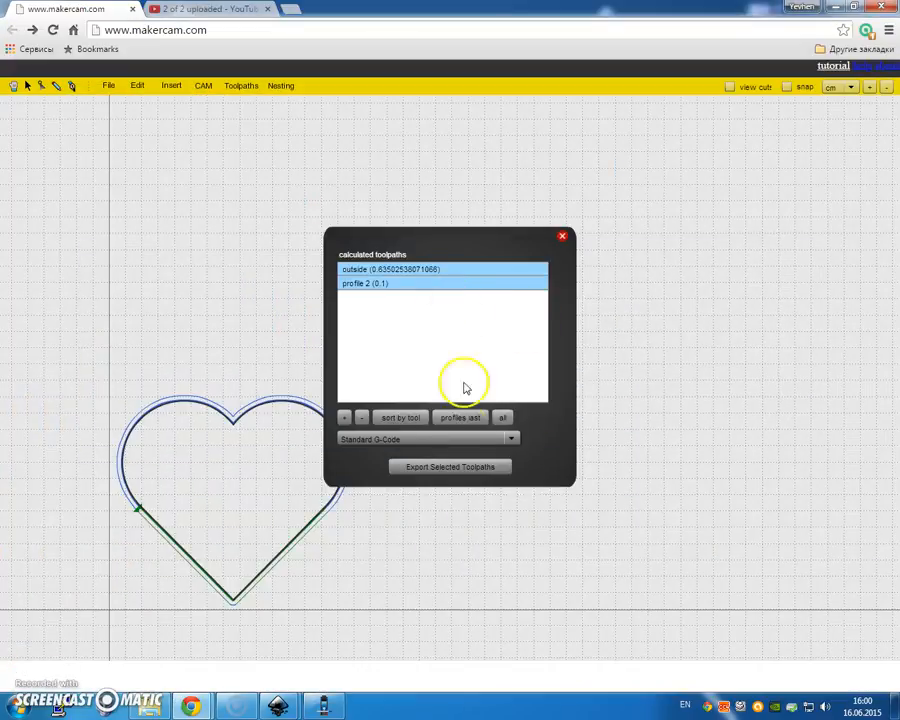
Close the toolpath export window and browse the CAM and Insert menus.
left_click(562, 237)
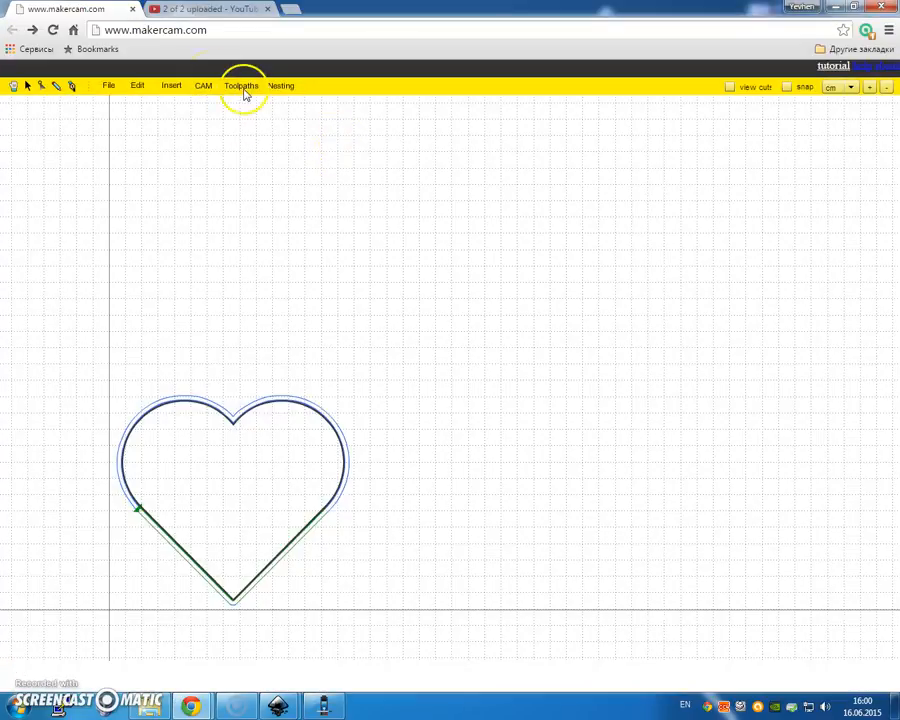
left_click(203, 85)
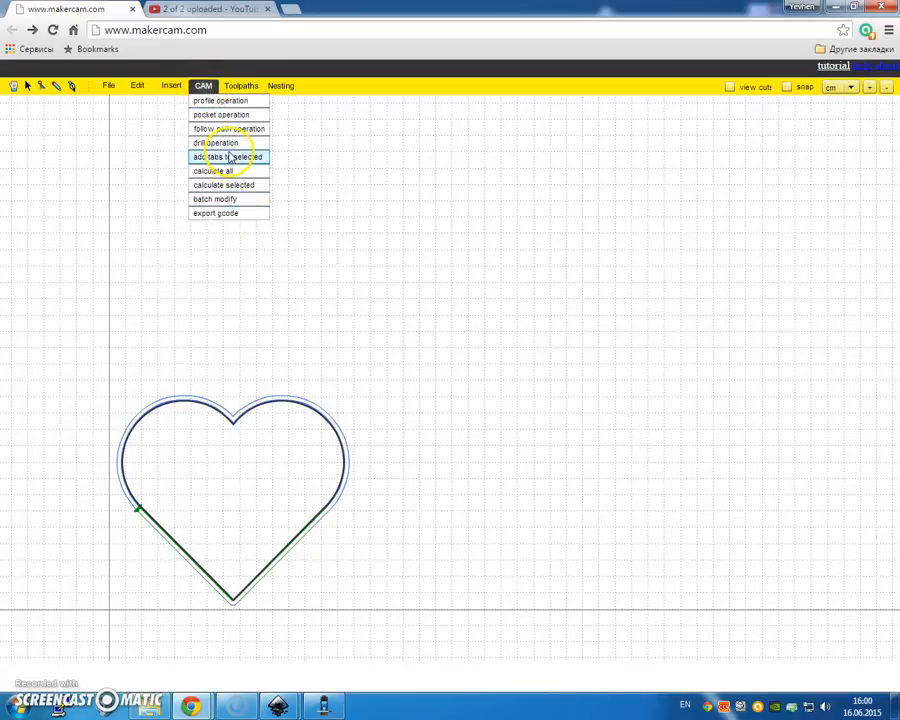
left_click(171, 85)
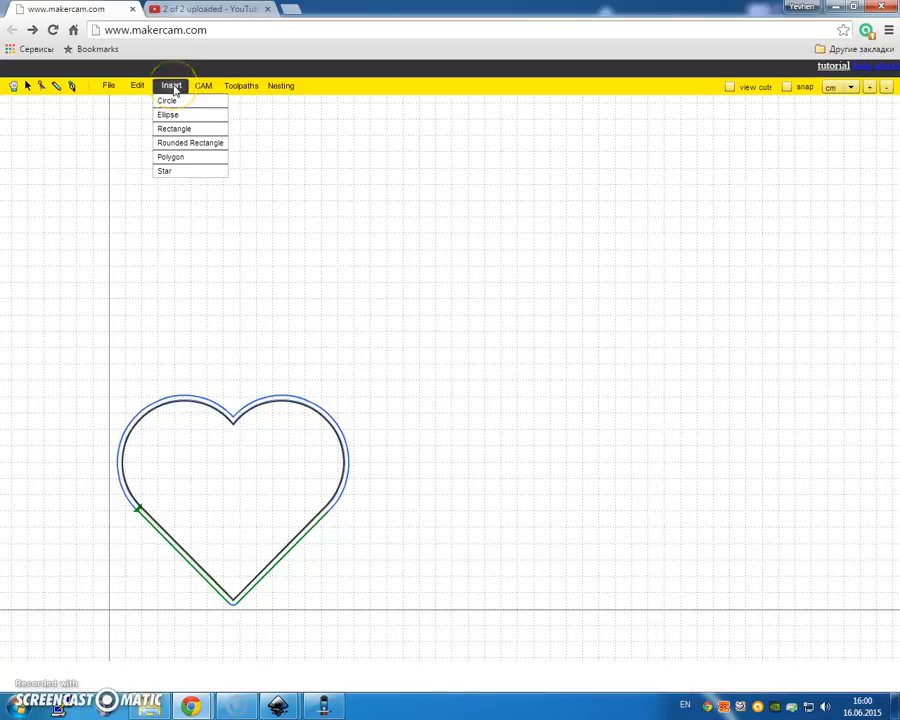
Open Edit Preferences and close them unchanged, then revisit the CAM and Edit menus.
left_click(137, 85)
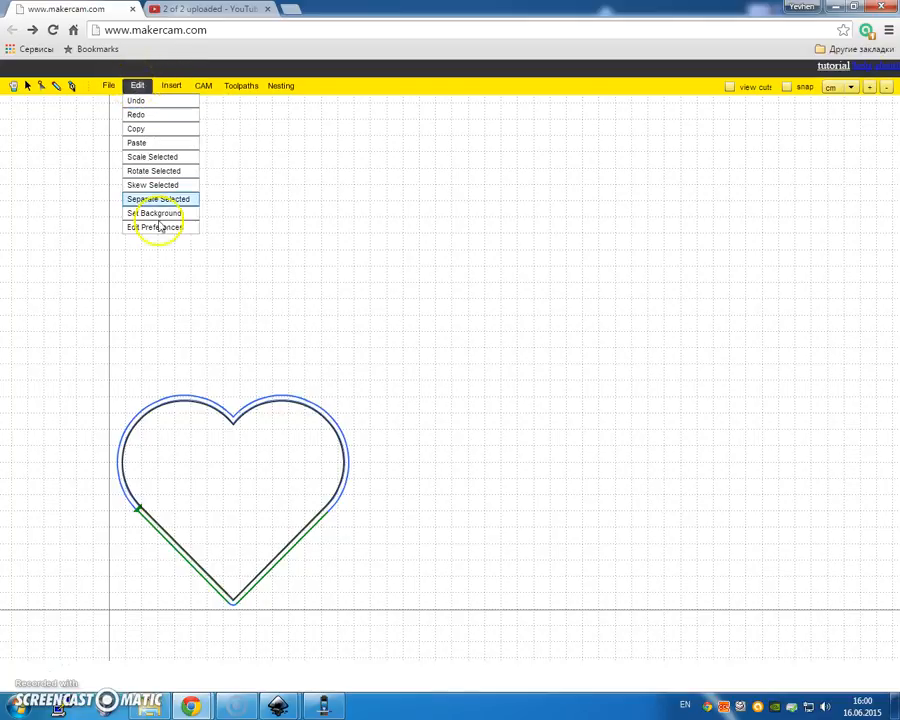
left_click(155, 227)
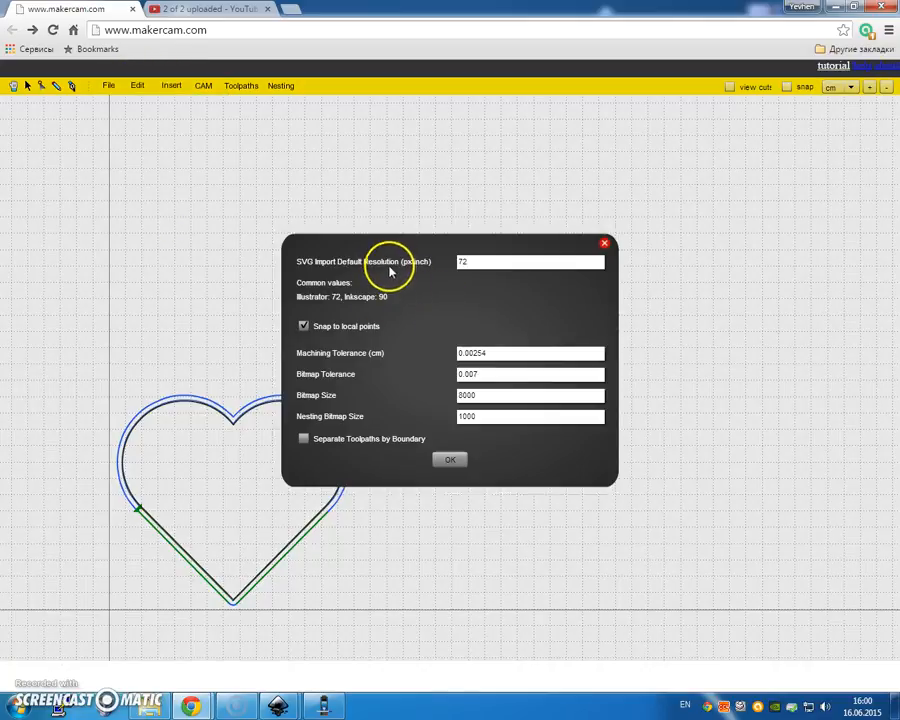
mouse_move(340, 345)
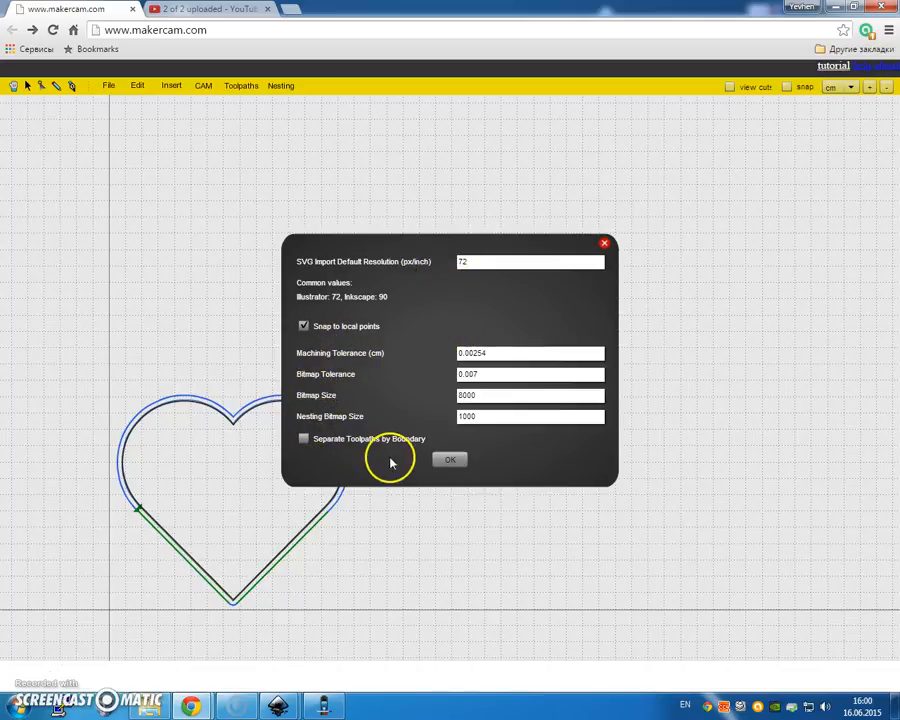
left_click(450, 459)
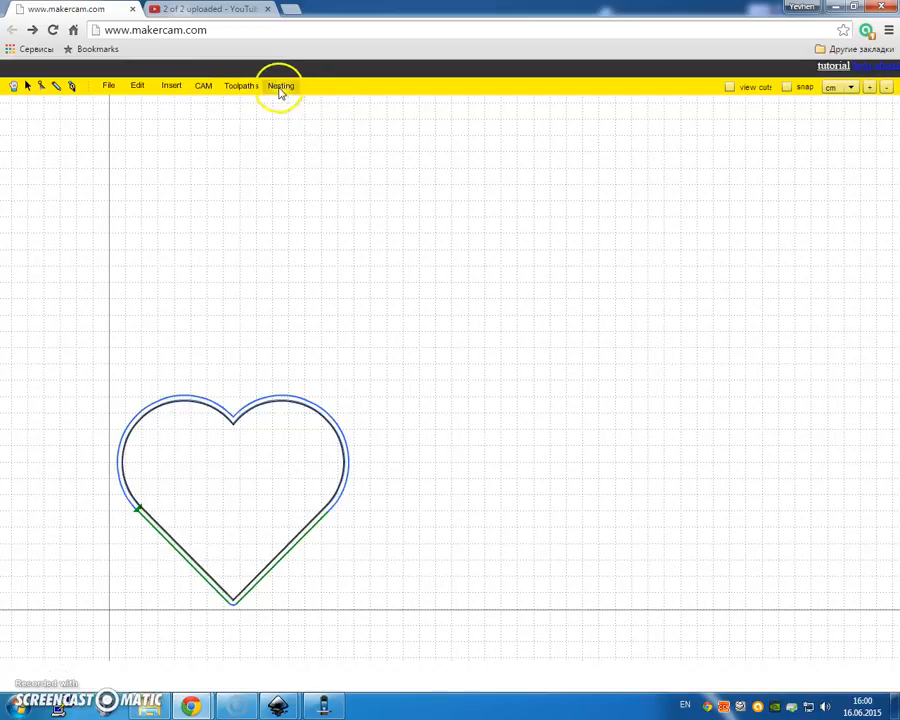
mouse_move(242, 86)
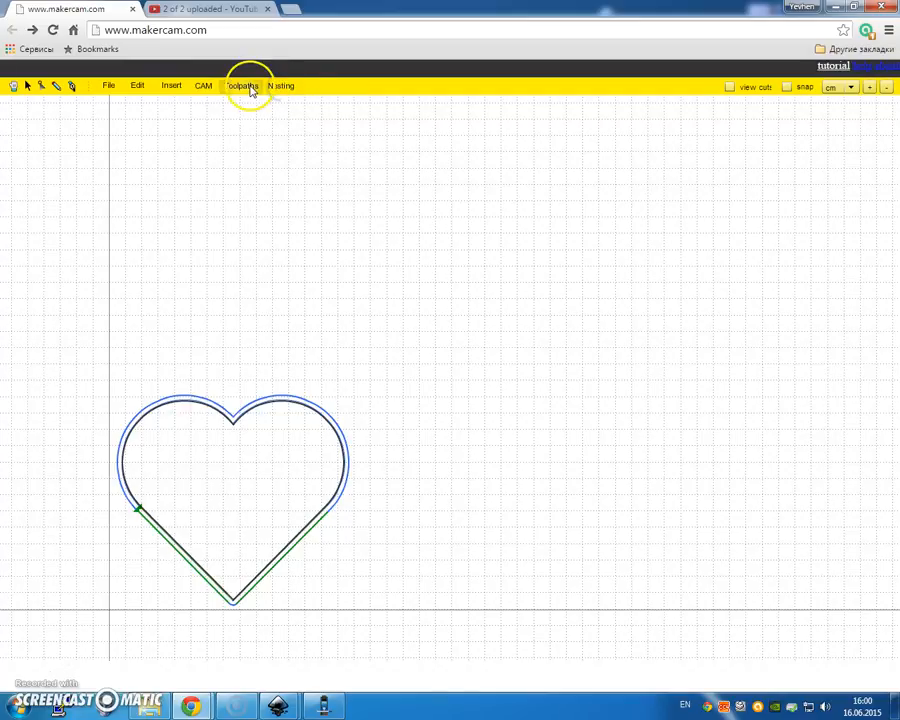
left_click(203, 85)
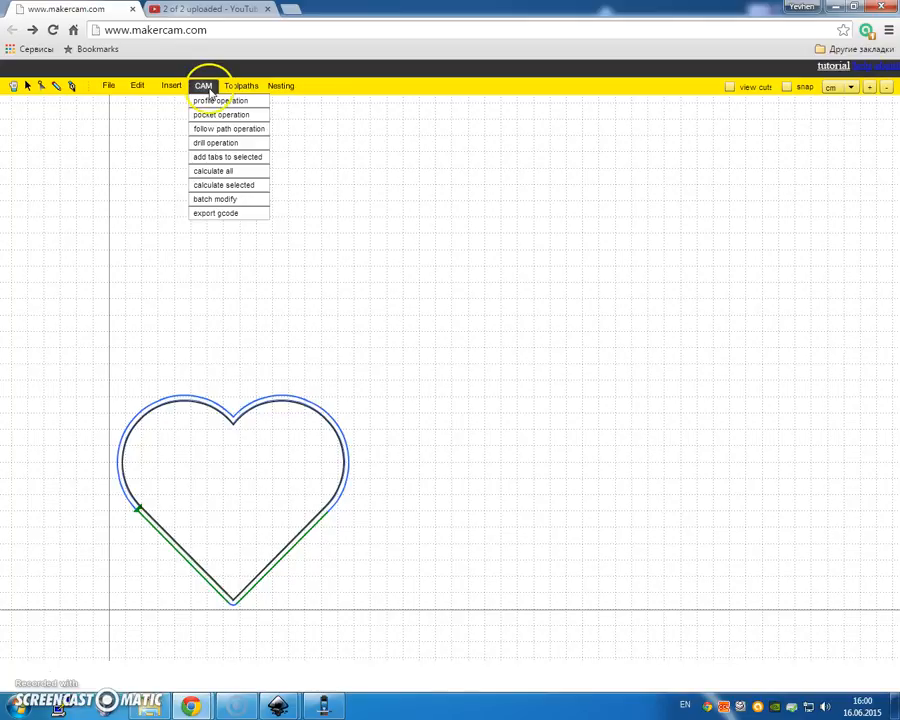
left_click(203, 85)
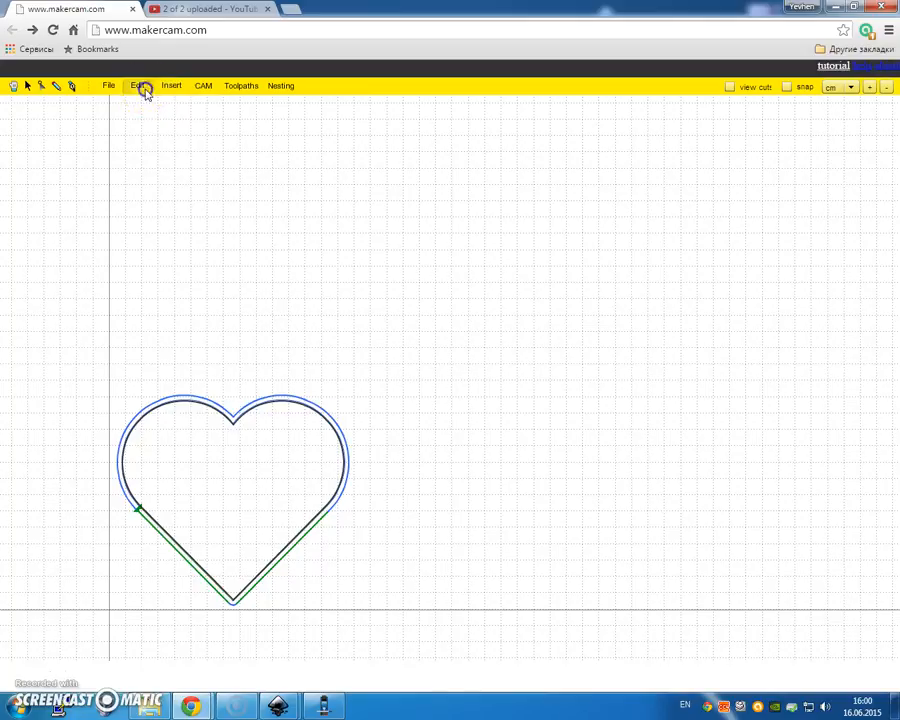
left_click(137, 85)
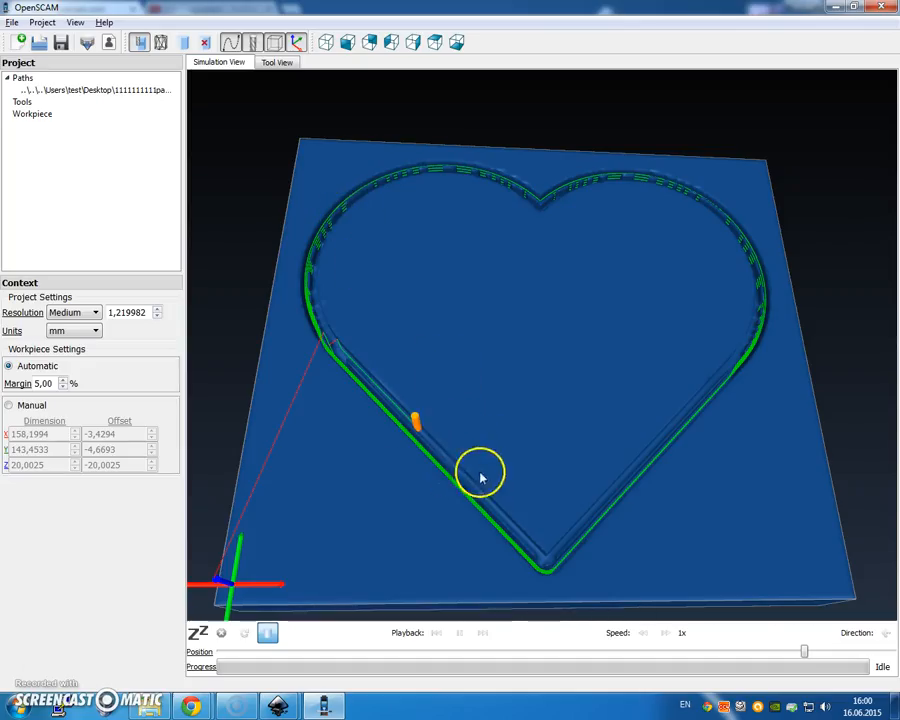
Orbit OpenSCAM's view around the heart groove, then Alt+Tab to another window.
left_click_drag(480, 475, 563, 422)
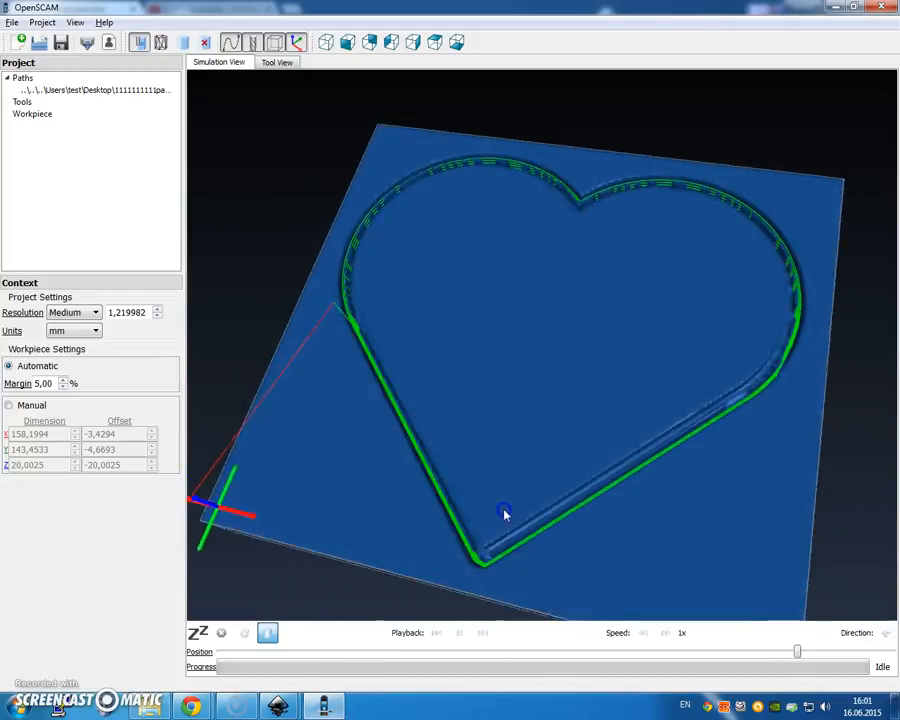
left_click_drag(505, 513, 568, 430)
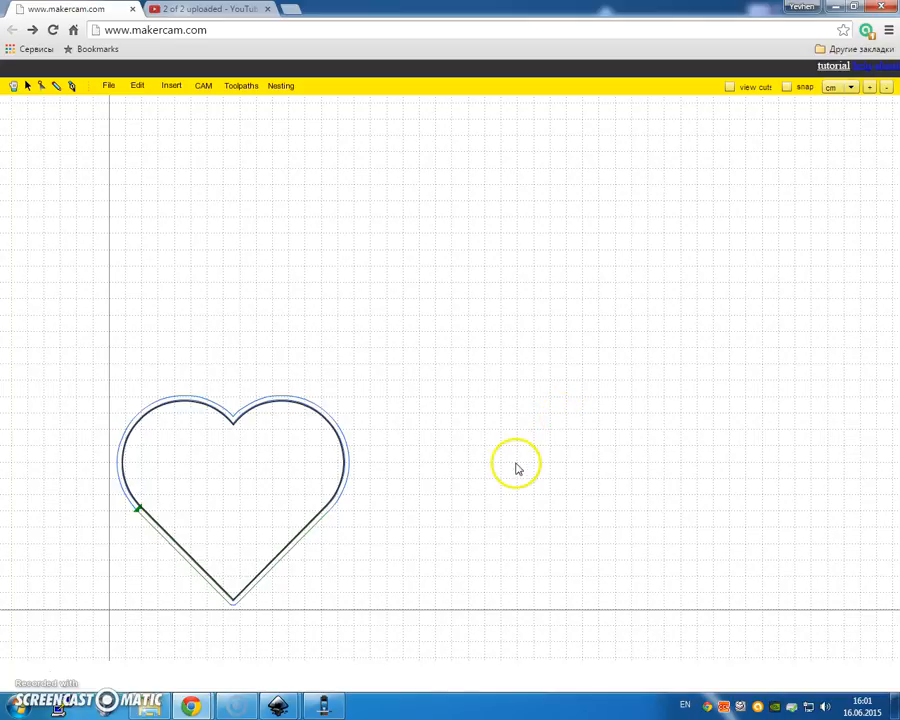
key("alt+tab")
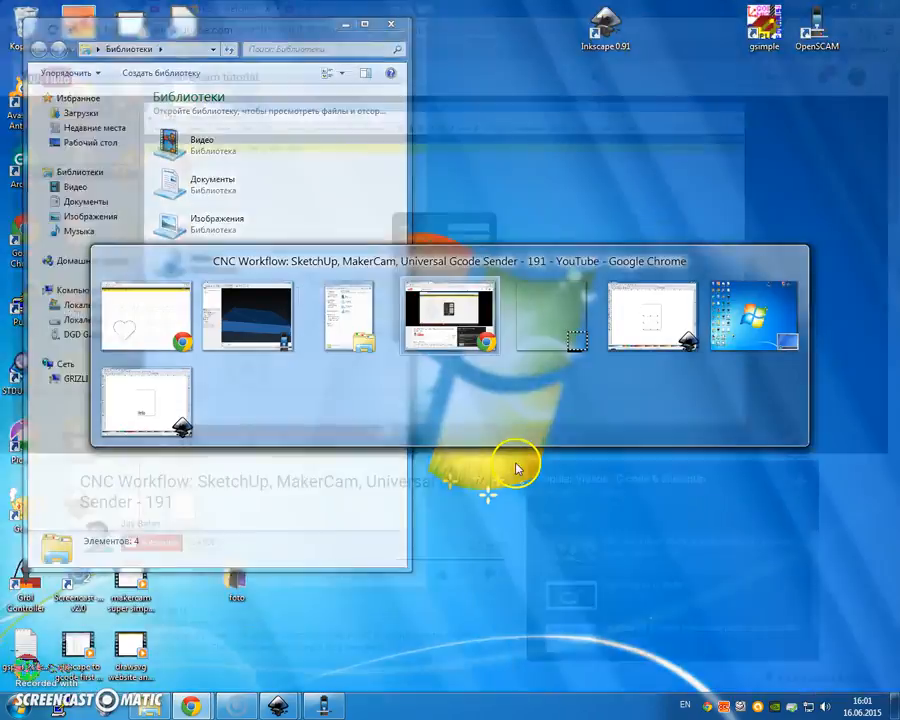